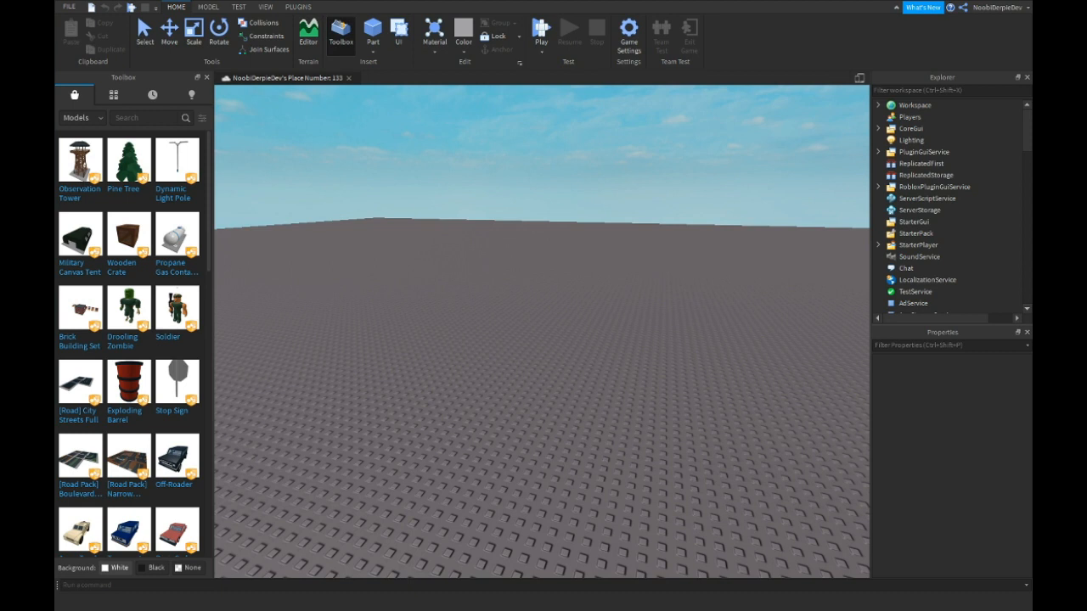
Add a BillboardGui to ServerStorage with StudsOffset 0, 2, 0
{"action": "left_click", "coordinate": [921, 210]}
{"action": "type", "text": "bill"}
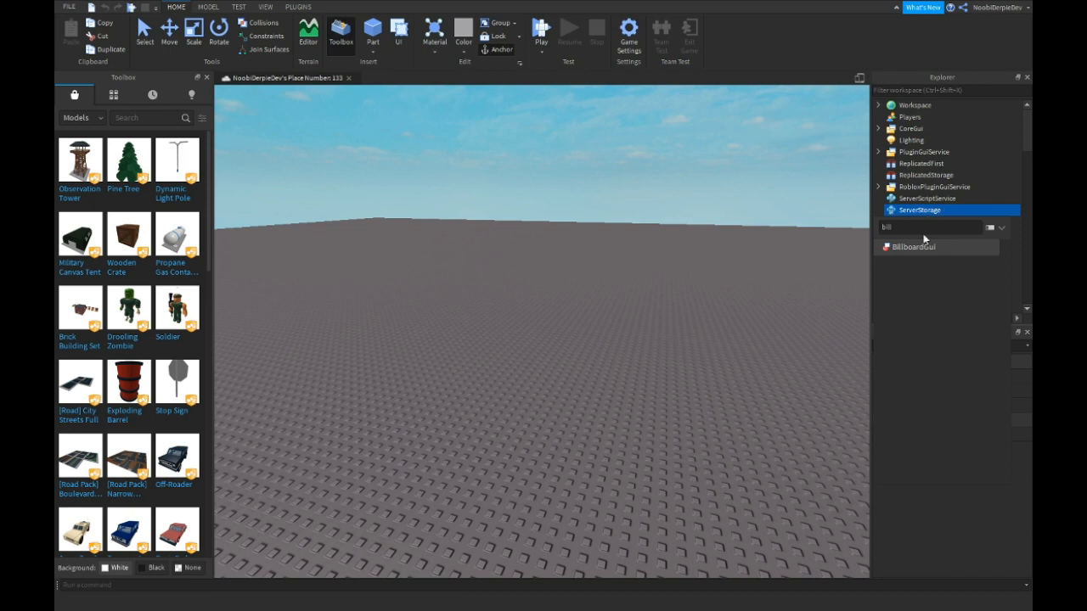
{"action": "left_click", "coordinate": [914, 248]}
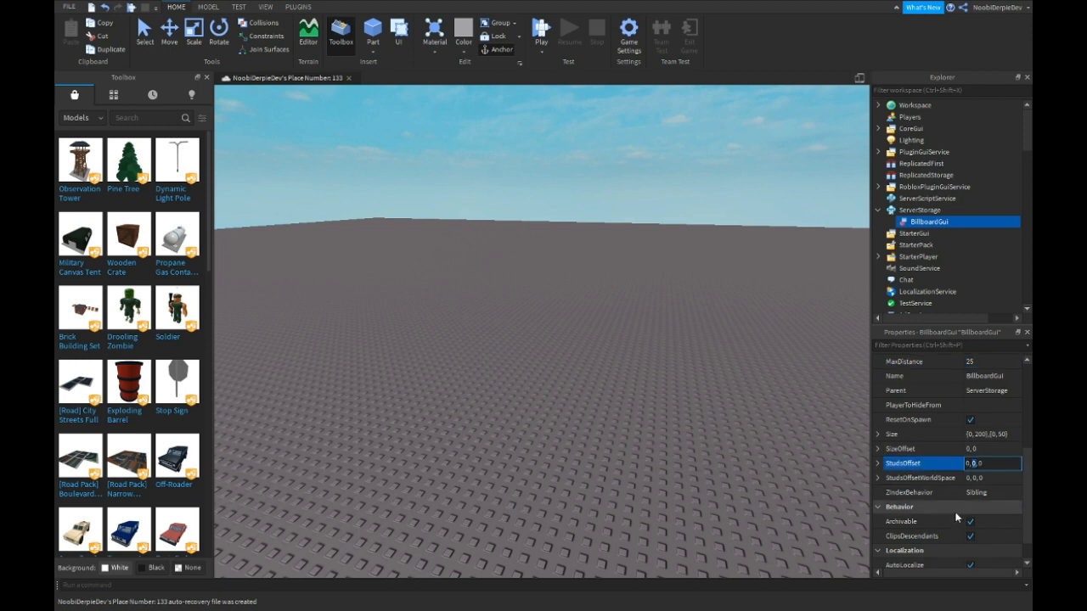
{"action": "type", "text": "0, 2, 0"}
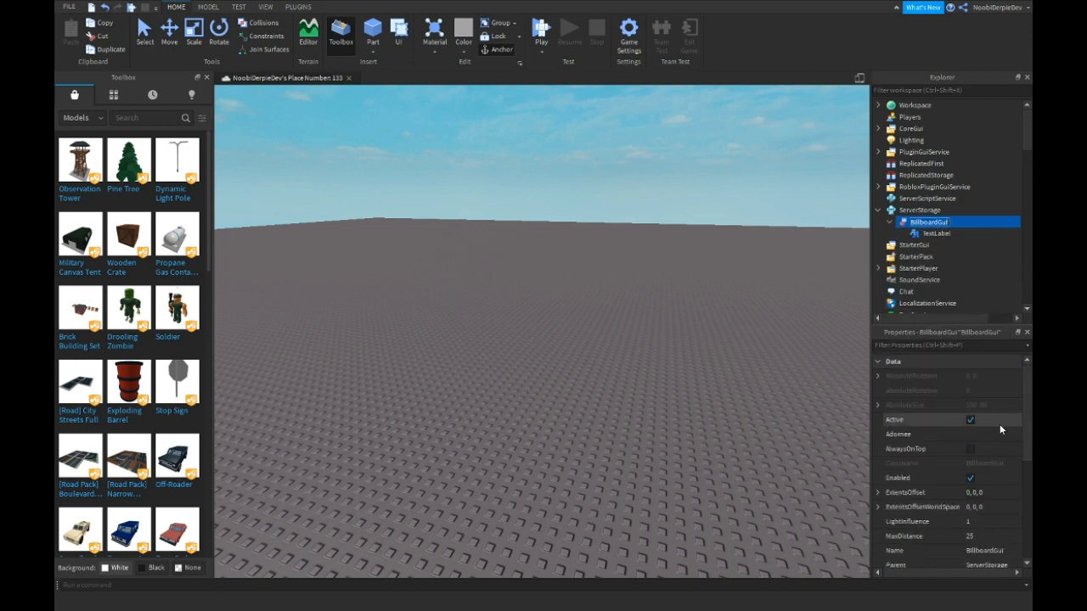
Give its TextLabel the GothamBlack font and the text Noobie
{"action": "left_click", "coordinate": [937, 233]}
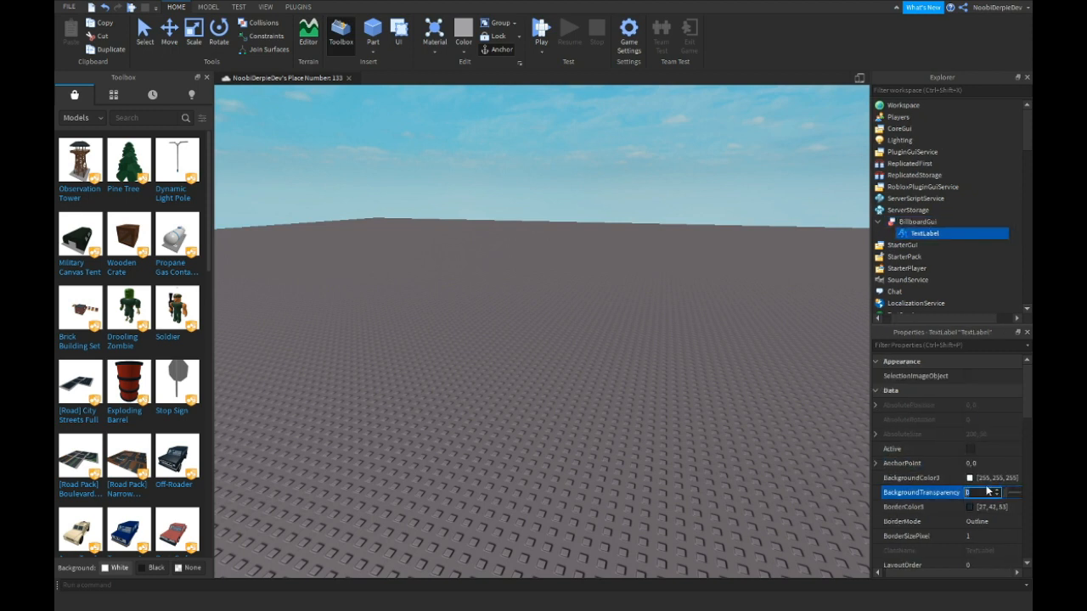
{"action": "left_click", "coordinate": [992, 477]}
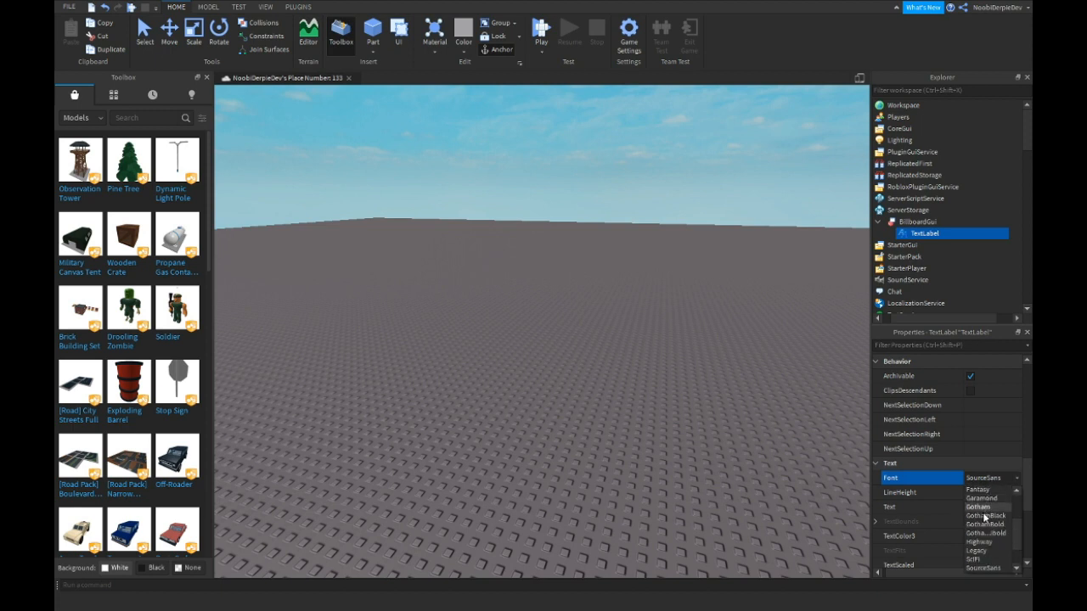
{"action": "left_click", "coordinate": [985, 516]}
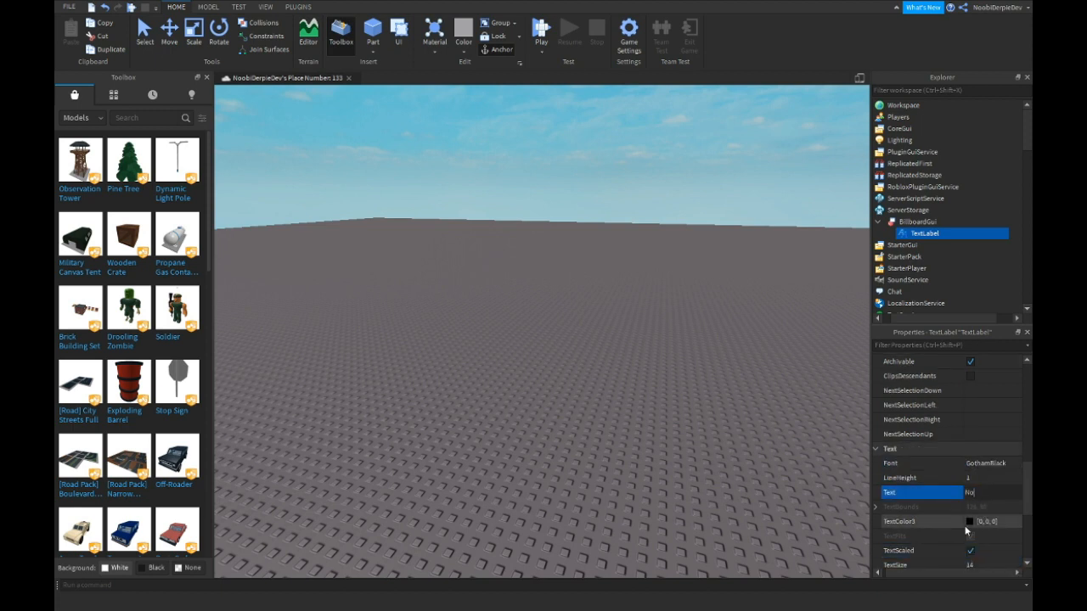
{"action": "type", "text": "Noobie"}
{"action": "type", "text": "game.Players.PlayerAdded:Connect"}
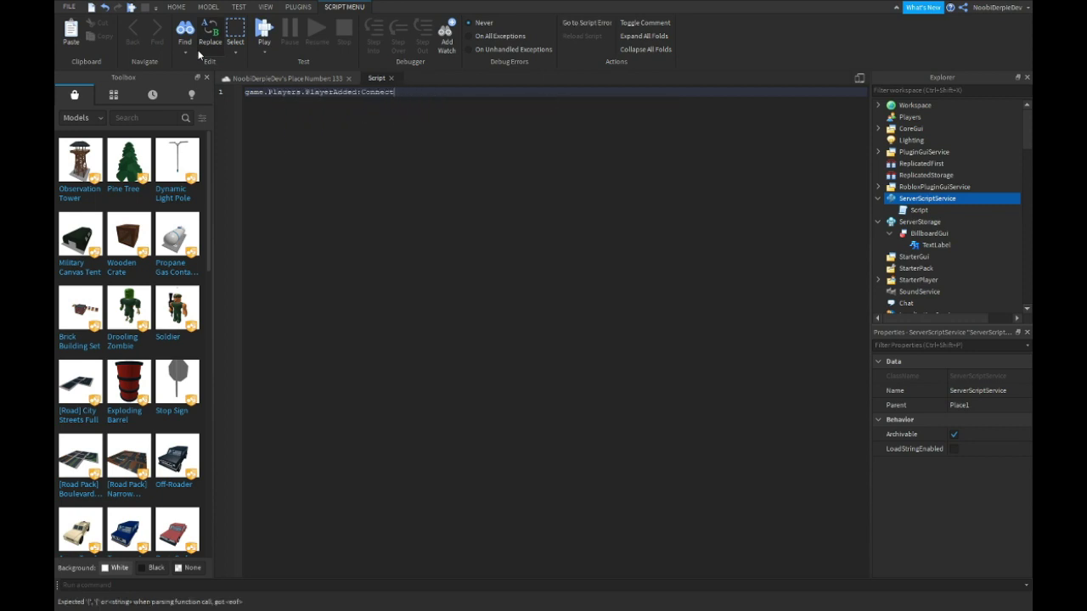
Write PlayerAdded/CharacterAdded handlers that wait for the character, clone bbg and parent it to the Head
{"action": "type", "text": "(function(player)"}
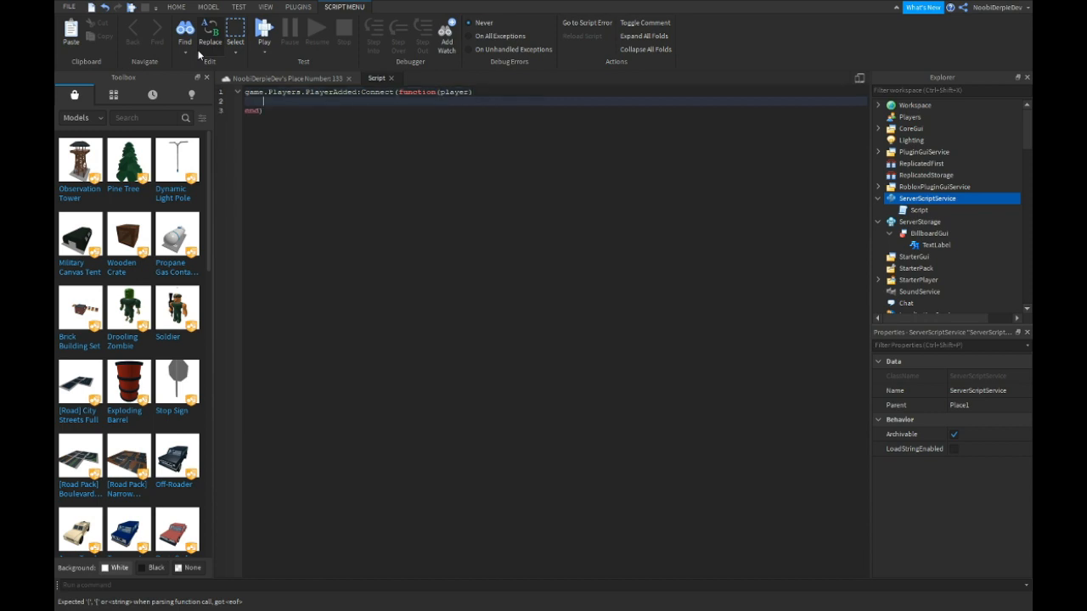
{"action": "type", "text": "player.CharacterAdded:Connect(function(char"}
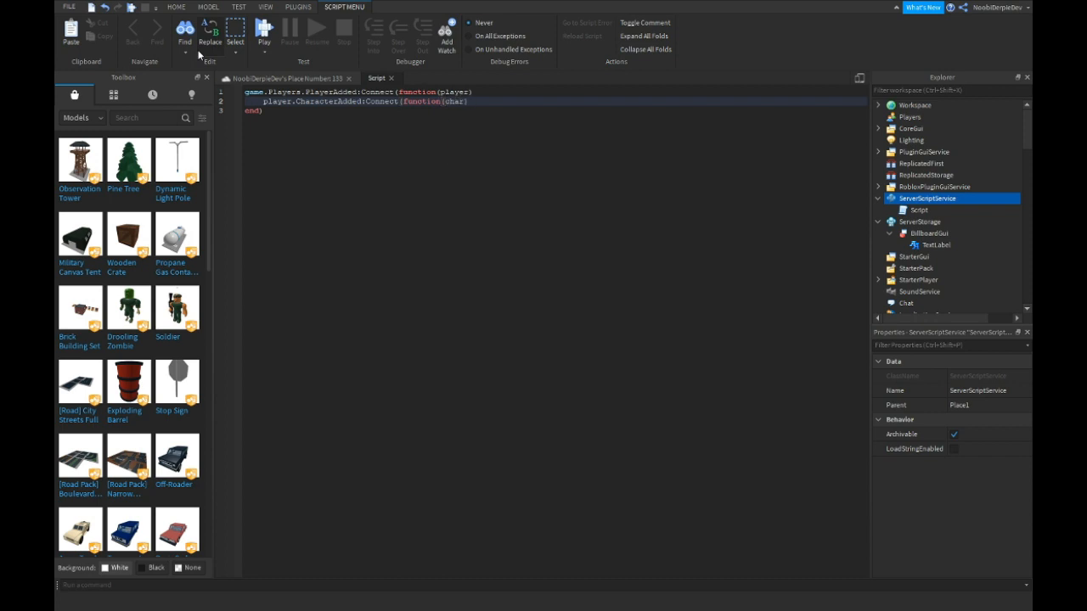
{"action": "type", "text": "char."}
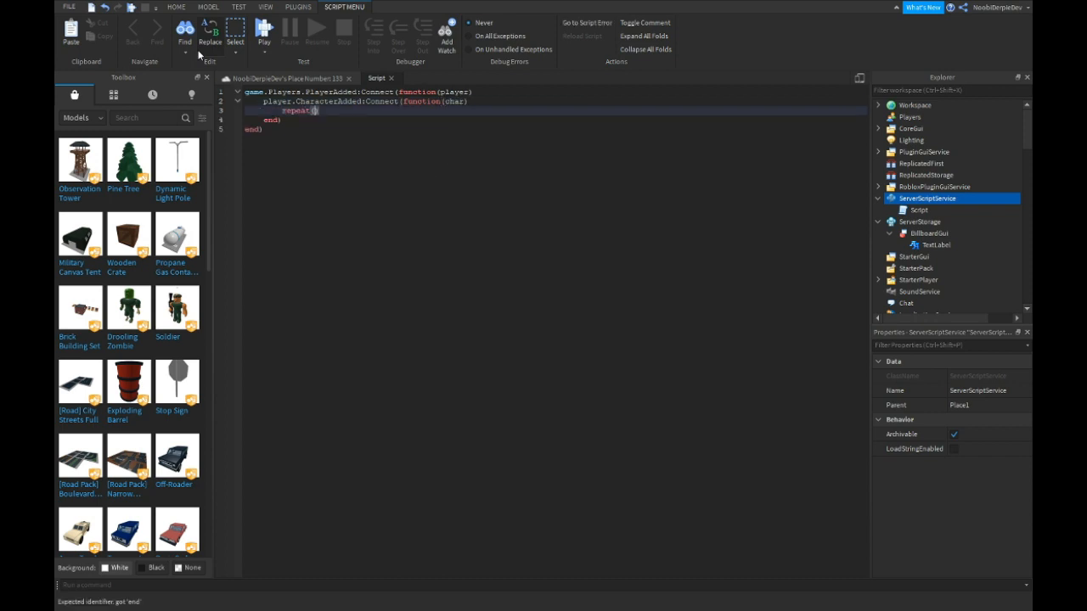
{"action": "type", "text": "wait() until;"}
{"action": "type", "text": "cloneg."}
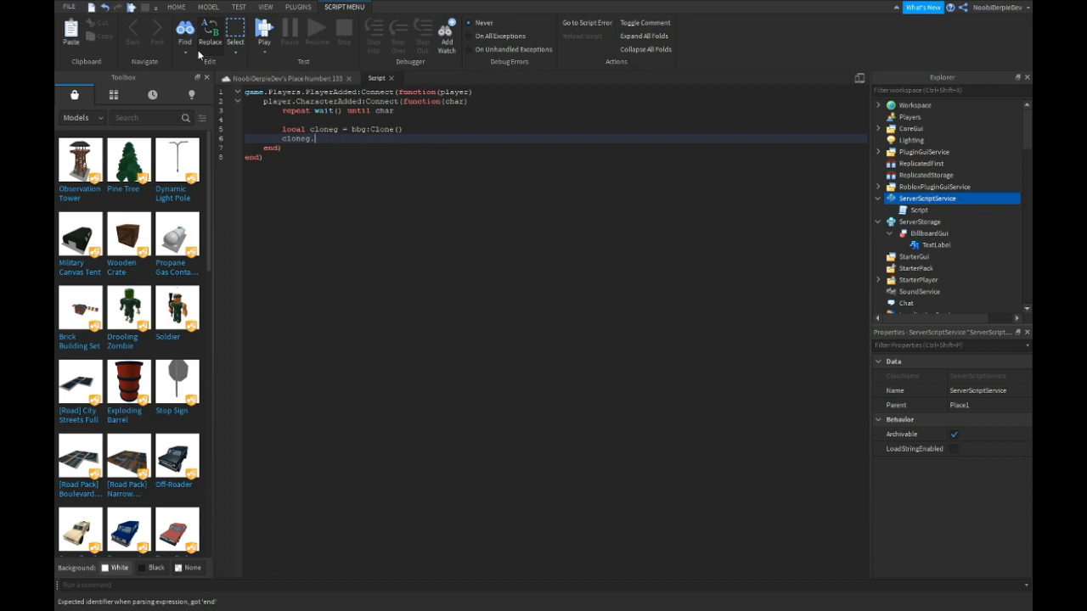
{"action": "type", "text": "Parent = game.Workspace:FindFirstChild(player.Name"}
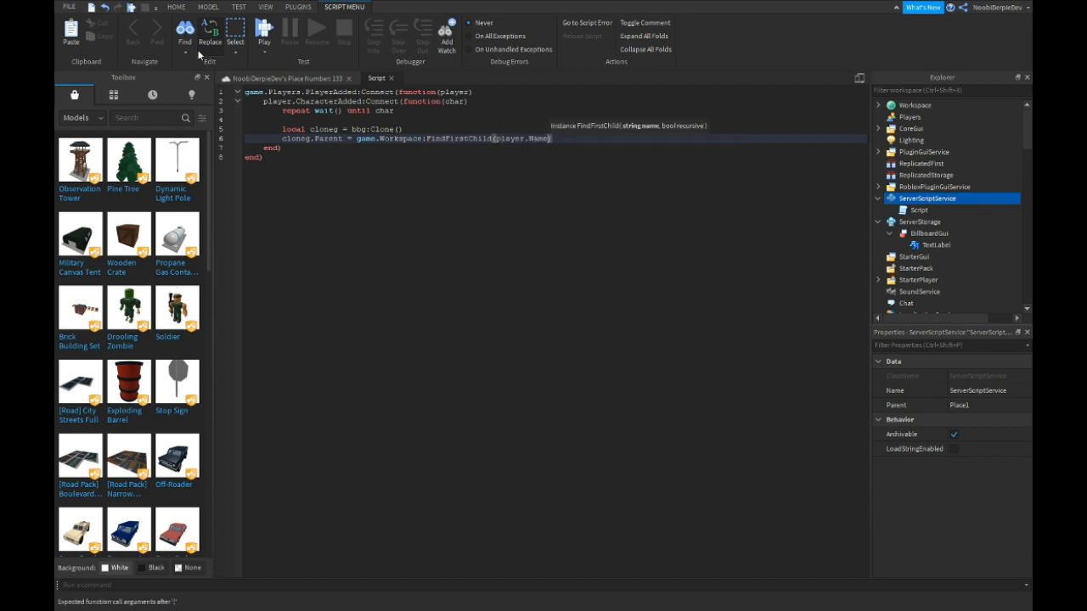
{"action": "type", "text": ".Mea"}
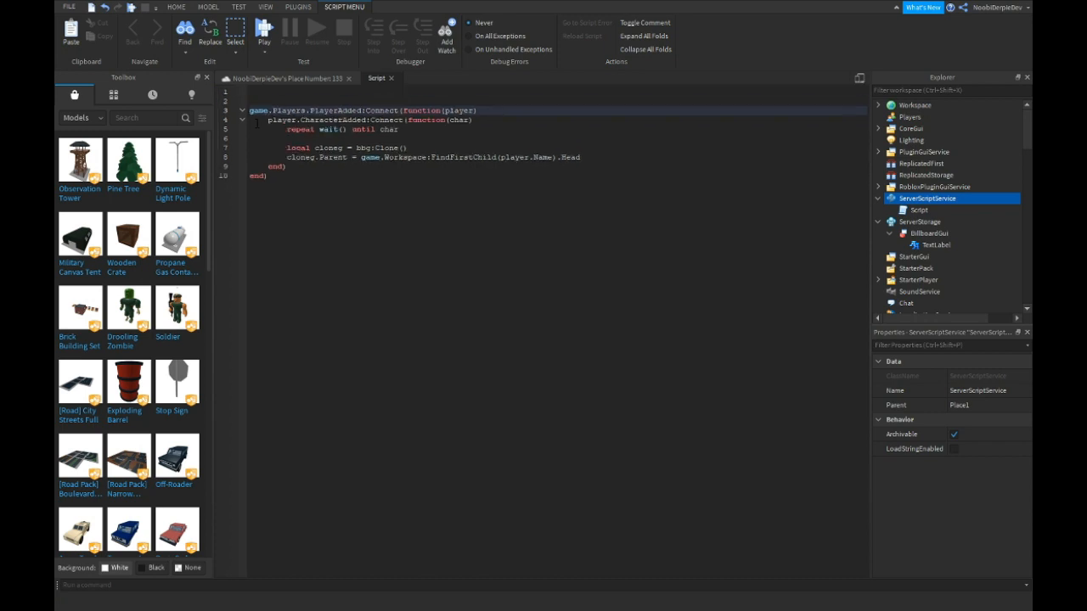
Define local bbg = game.ServerStorage:WaitForChild("BillboardGui") at the top of the script
{"action": "type", "text": "local bbg ="}
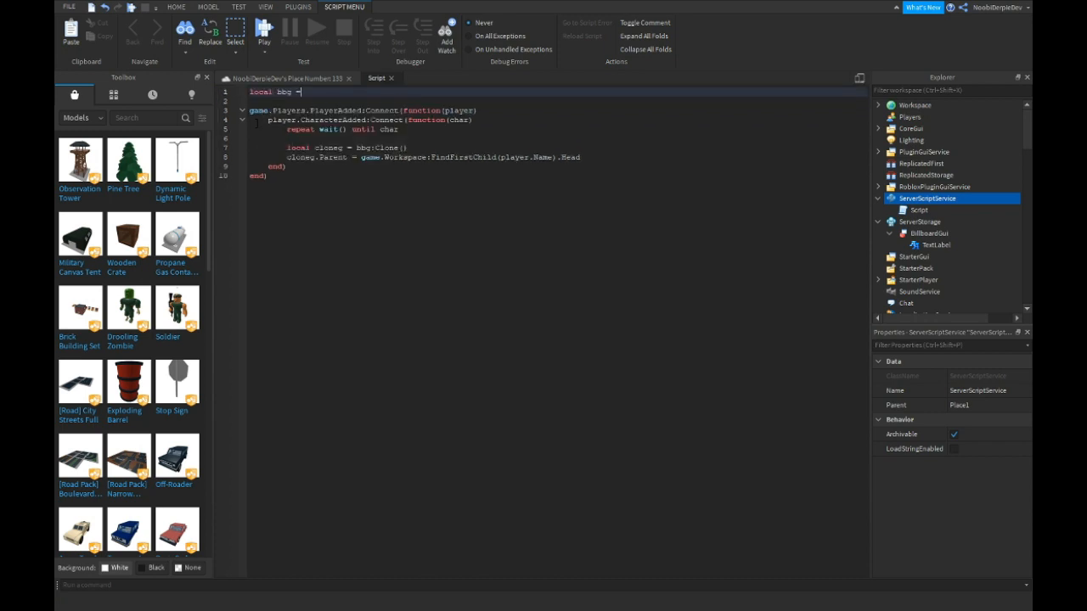
{"action": "type", "text": "game.serverStorage:WaitForChild("}
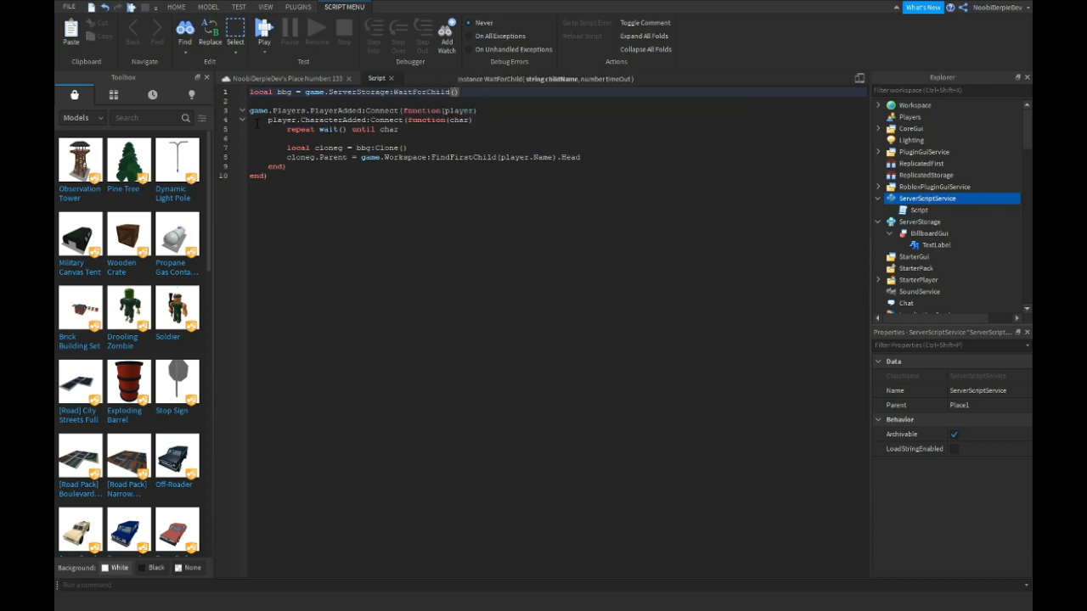
{"action": "type", "text": "\"BillboardGui\""}
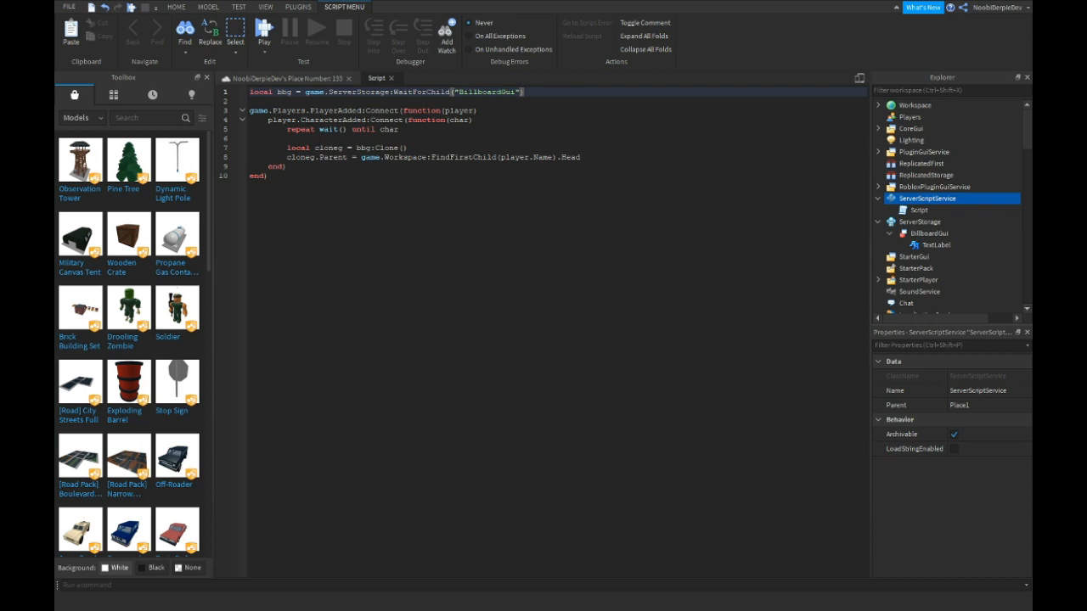
{"action": "left_click", "coordinate": [399, 129]}
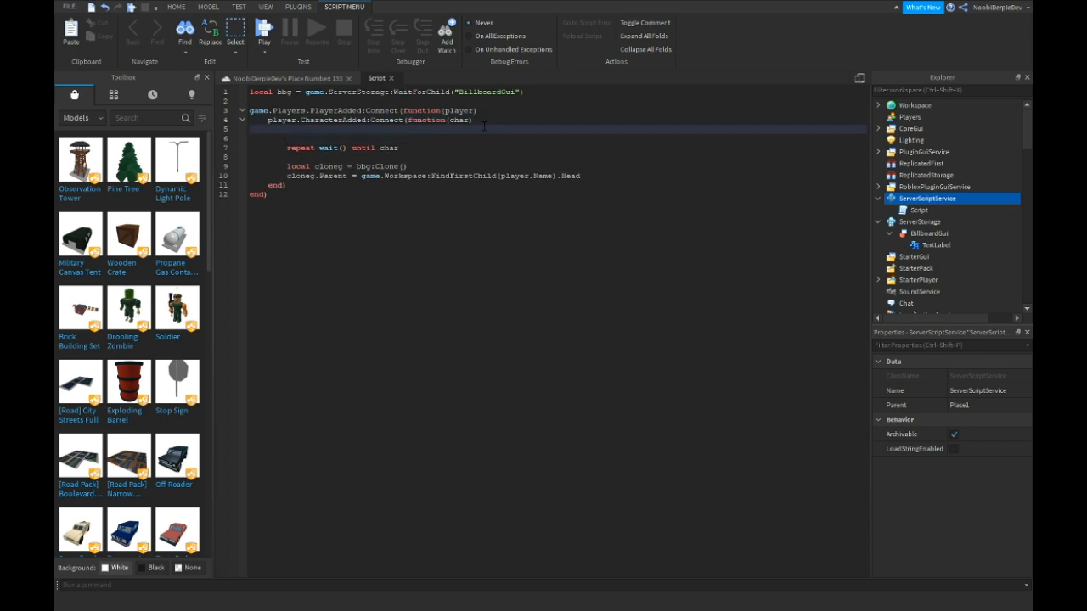
Create a leaderstats Folder under the player holding a value named Level set to Noobie
{"action": "type", "text": "1o"}
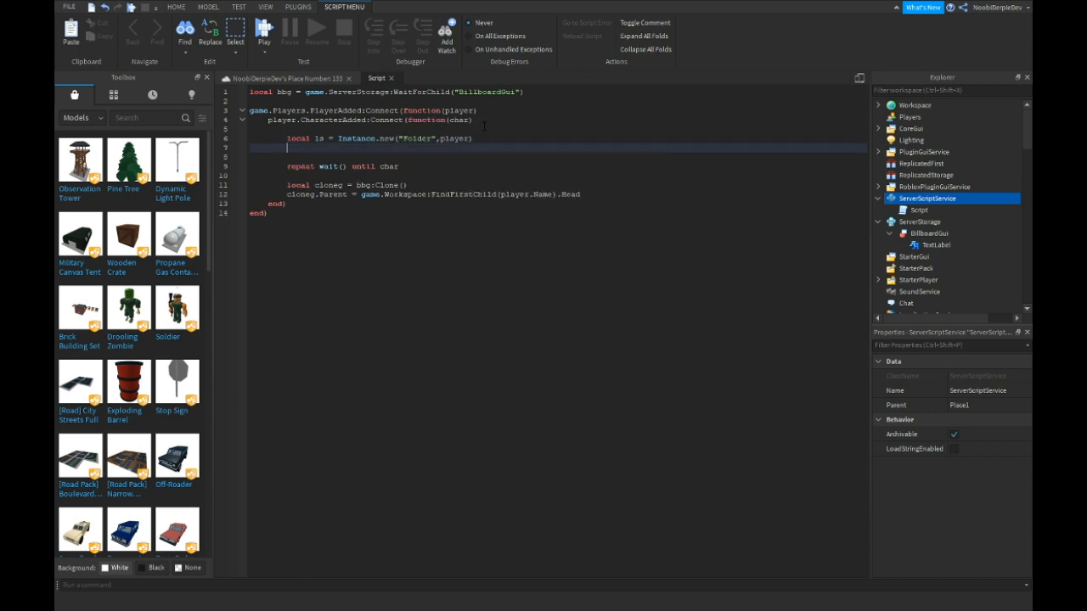
{"action": "type", "text": "ls.Name = \"leaderstats"}
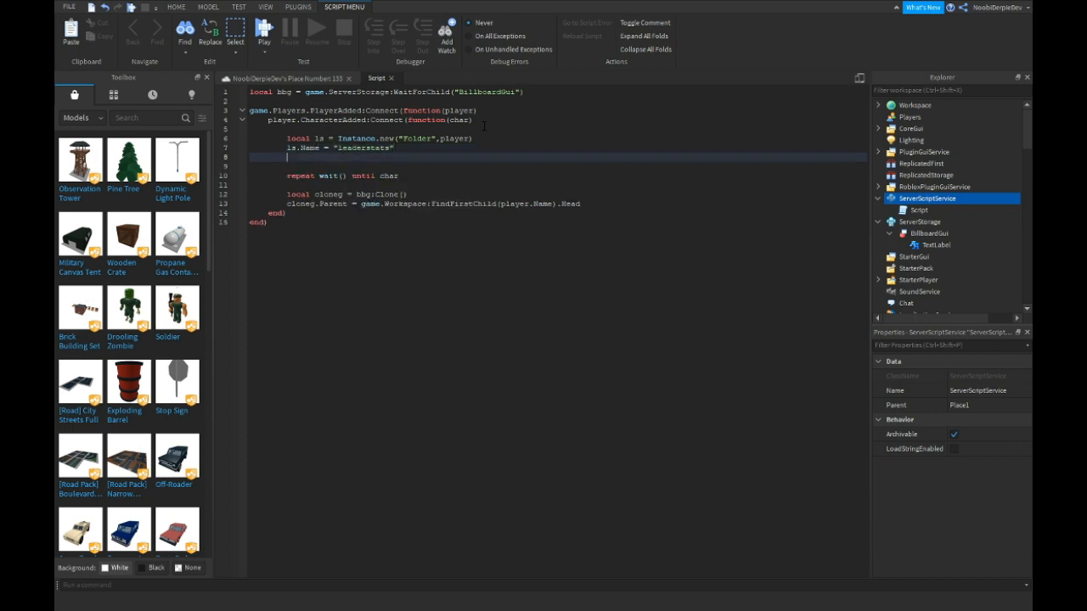
{"action": "type", "text": "local rank = Instance.new('IntValue',ls"}
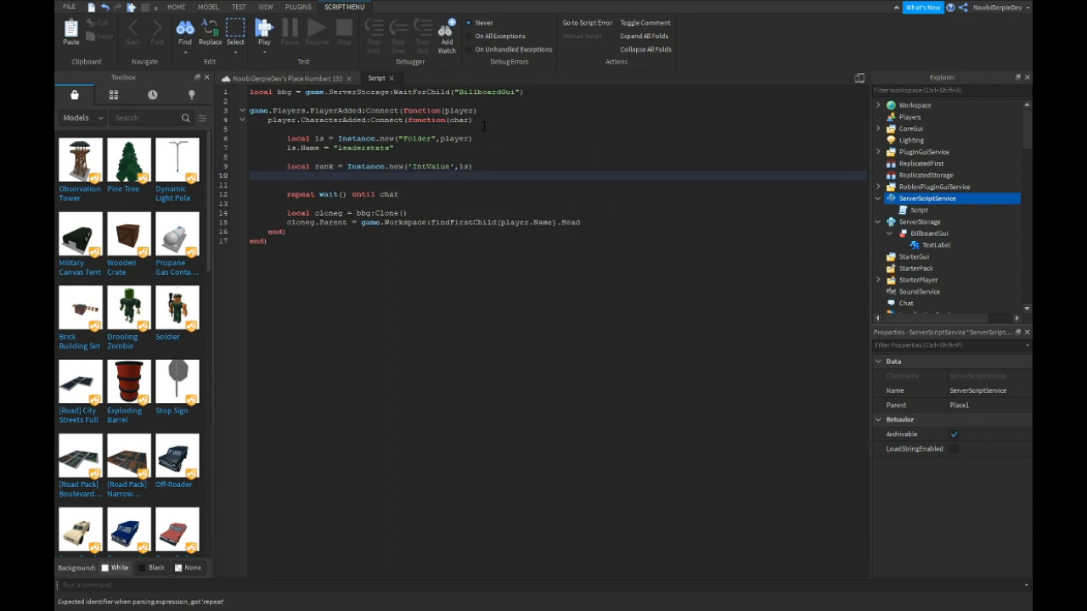
{"action": "type", "text": "rank.Value ="}
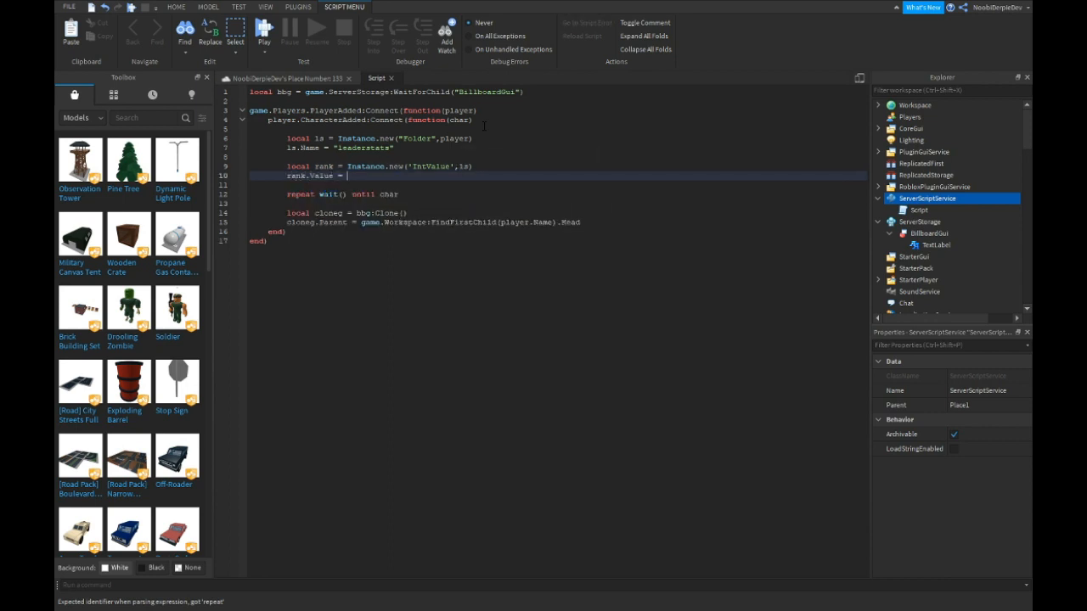
{"action": "type", "text": "Noobie"}
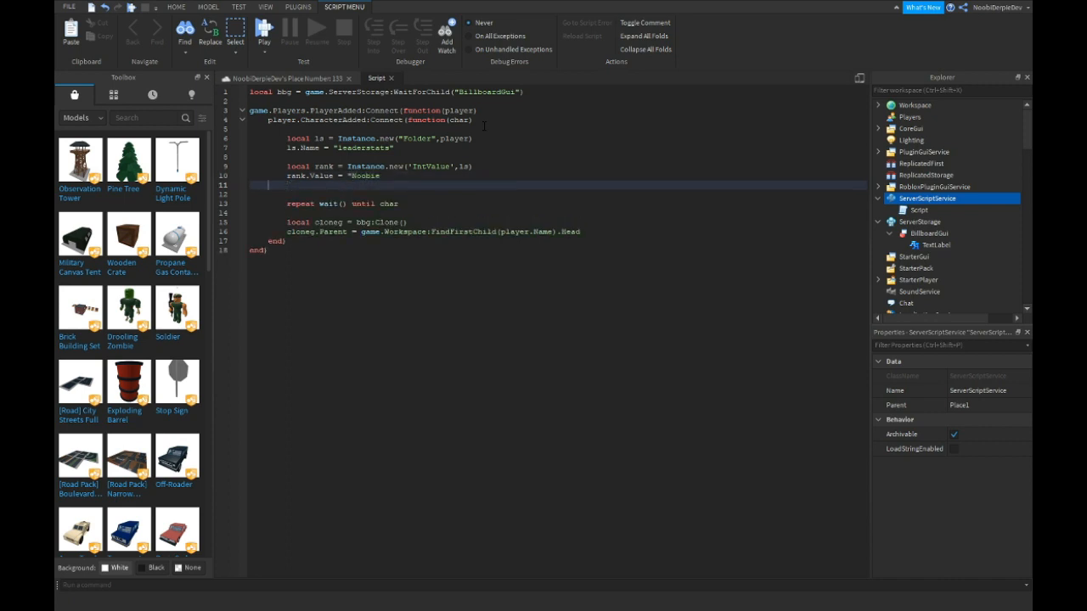
{"action": "type", "text": ".Name = \""}
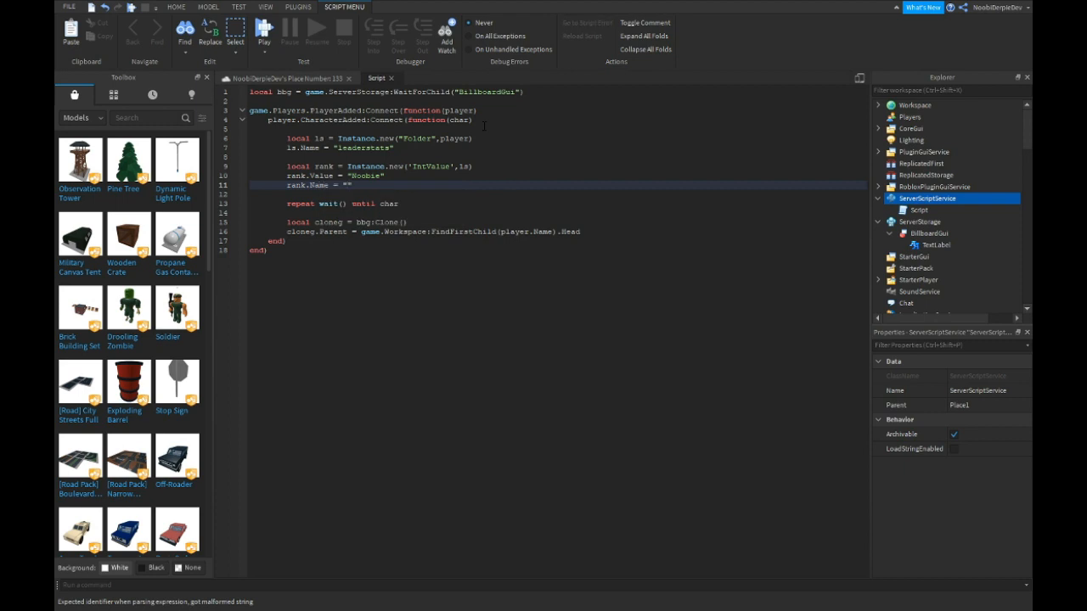
{"action": "type", "text": "Level"}
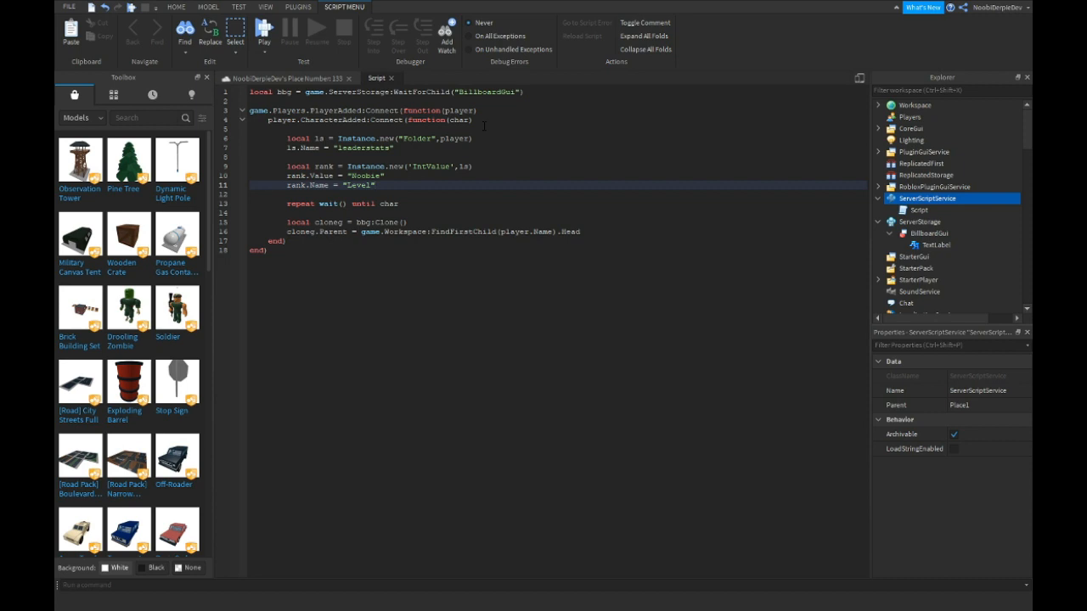
{"action": "left_click", "coordinate": [946, 245]}
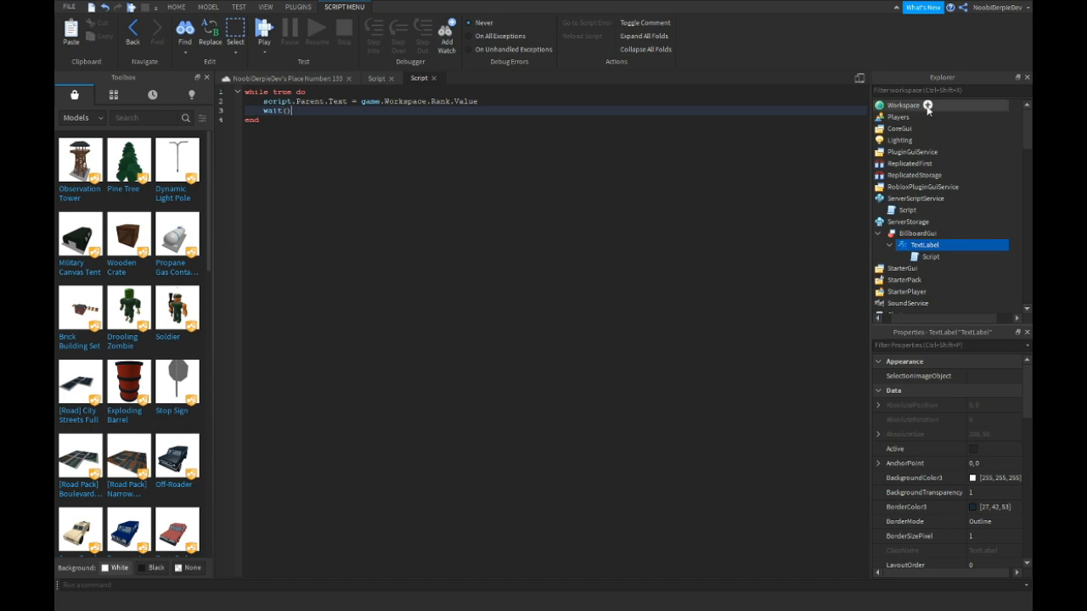
Expand Workspace and reopen the leaderstats server script for editing
{"action": "left_click", "coordinate": [880, 106]}
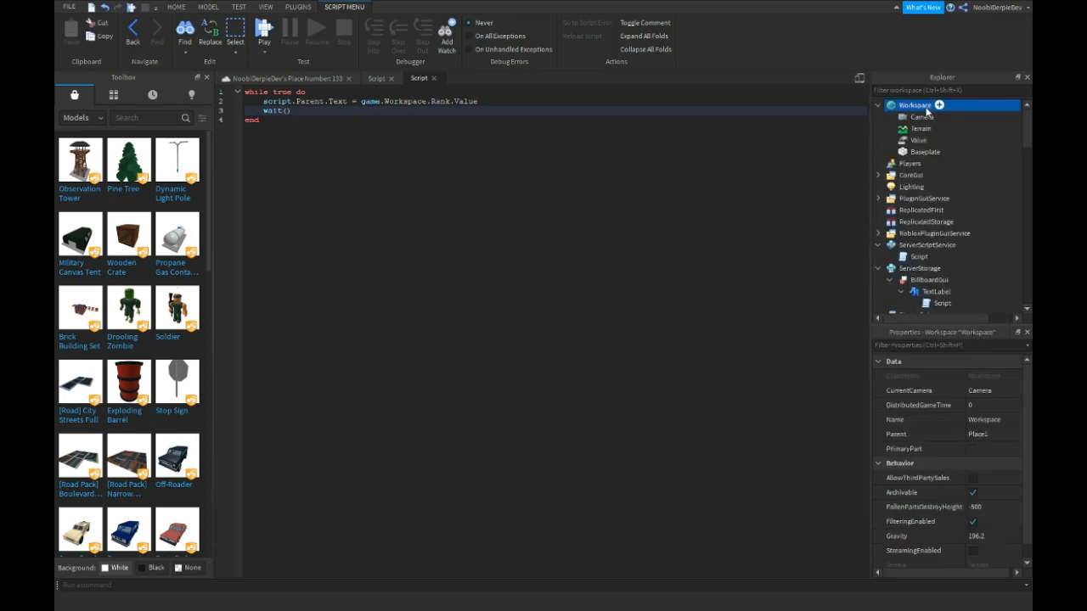
{"action": "left_click", "coordinate": [917, 139]}
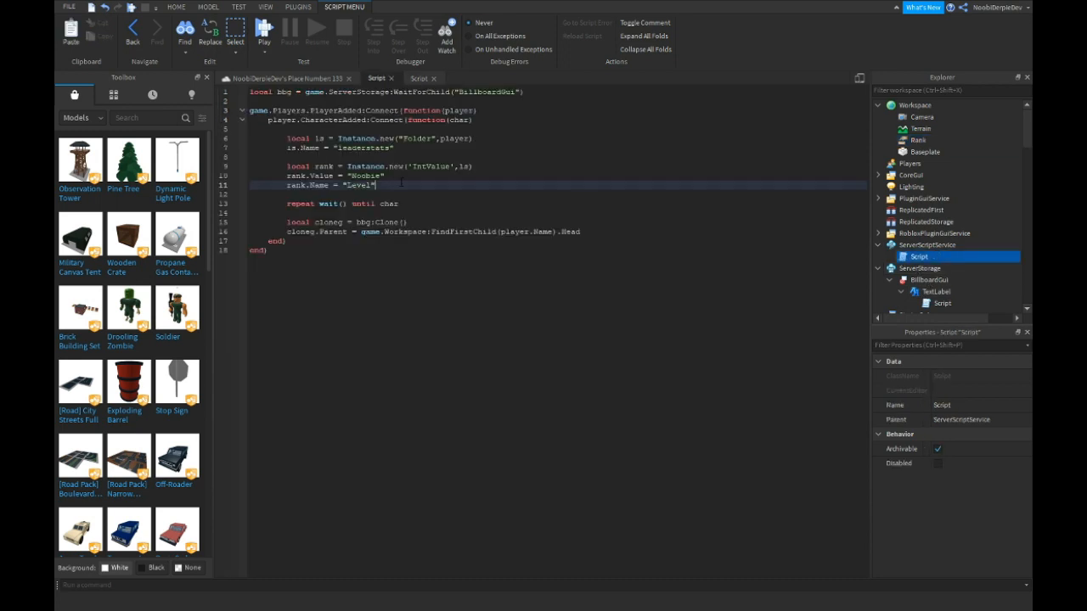
After the clone lines add wait(15) then set game.Workspace.Rank.Value to "Pro"
{"action": "type", "text": "aw1"}
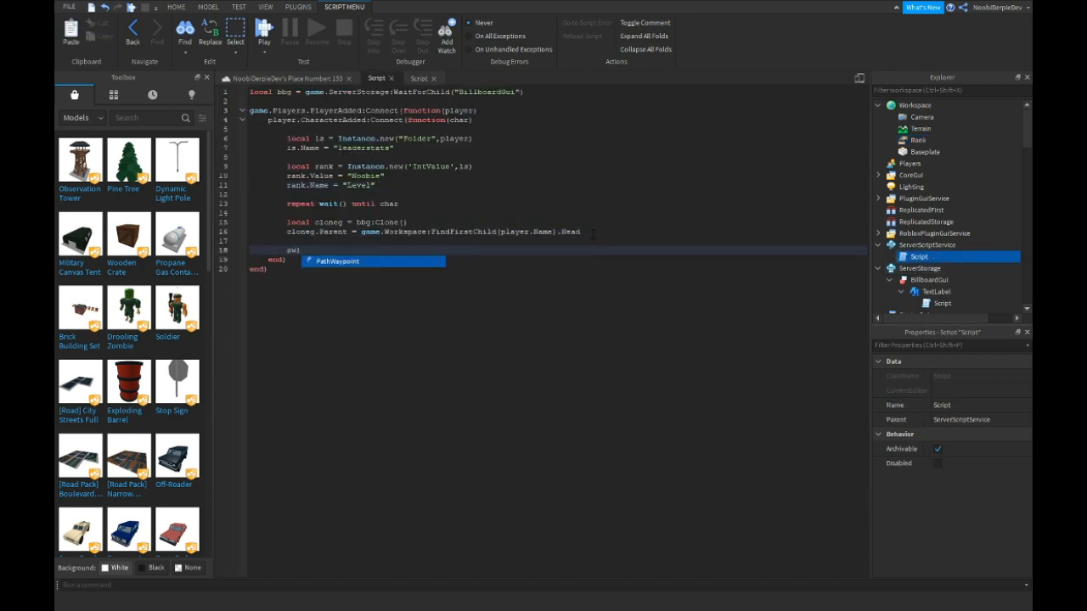
{"action": "type", "text": "wait(15"}
{"action": "type", "text": "game.Workspace.Rank.Value = \""}
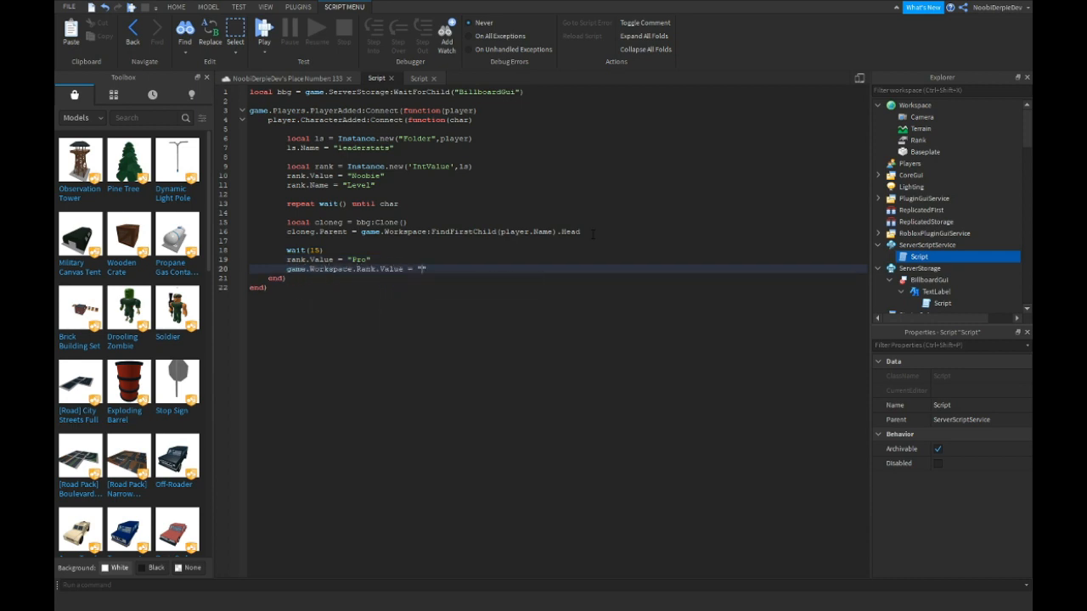
{"action": "type", "text": "Pro"}
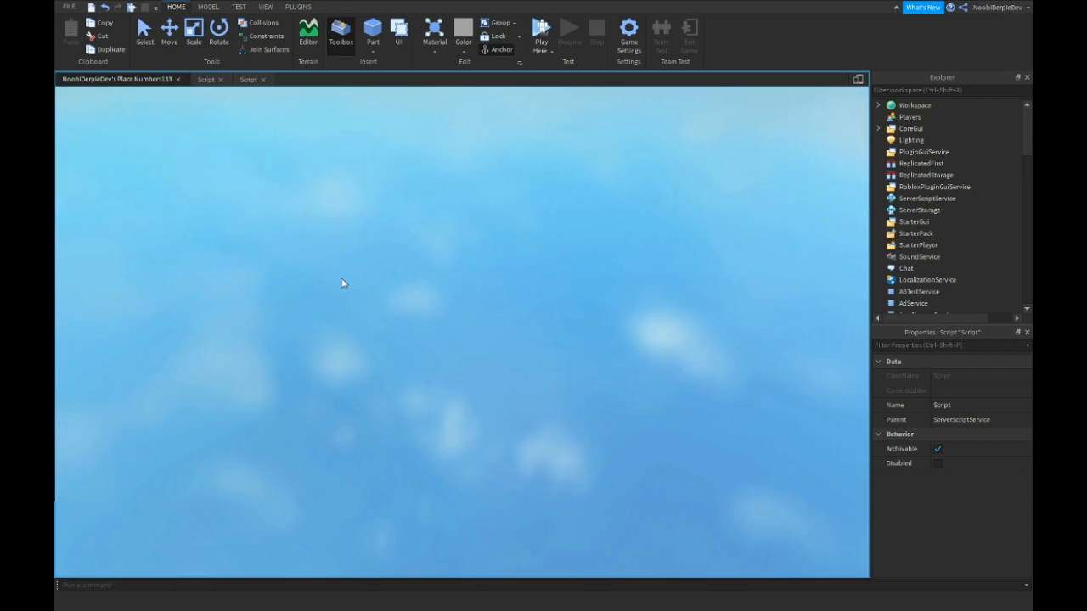
{"action": "mouse_move", "coordinate": [338, 285]}
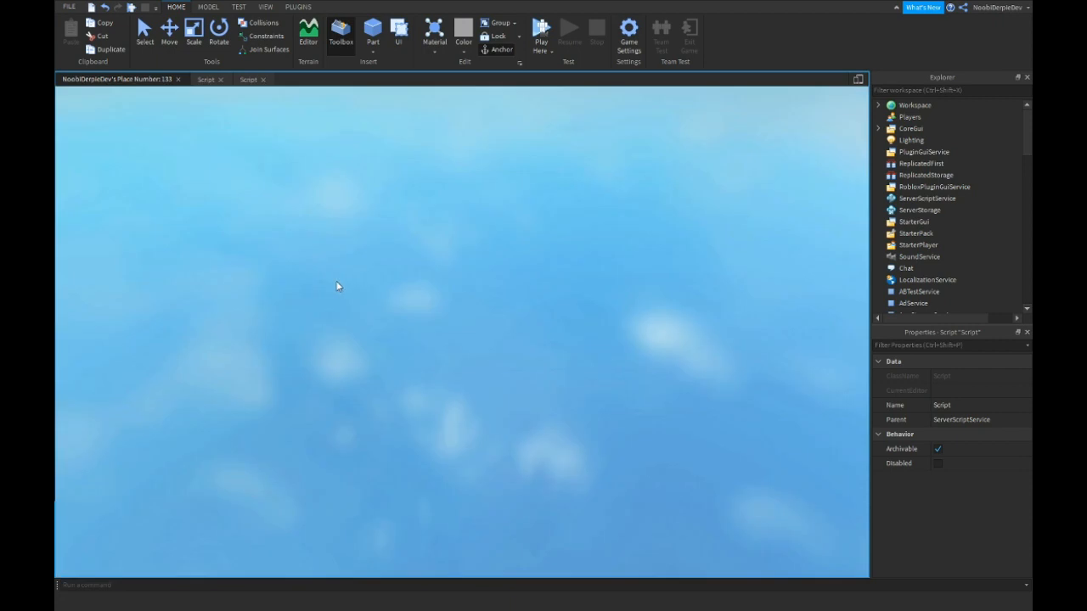
{"action": "left_click", "coordinate": [540, 34]}
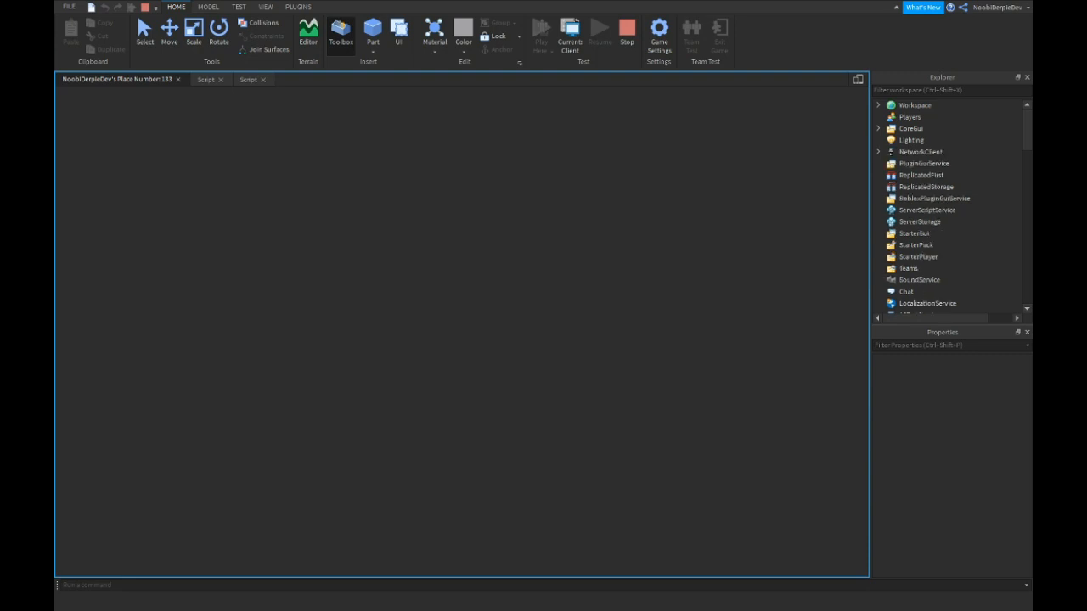
{"action": "left_click", "coordinate": [340, 33]}
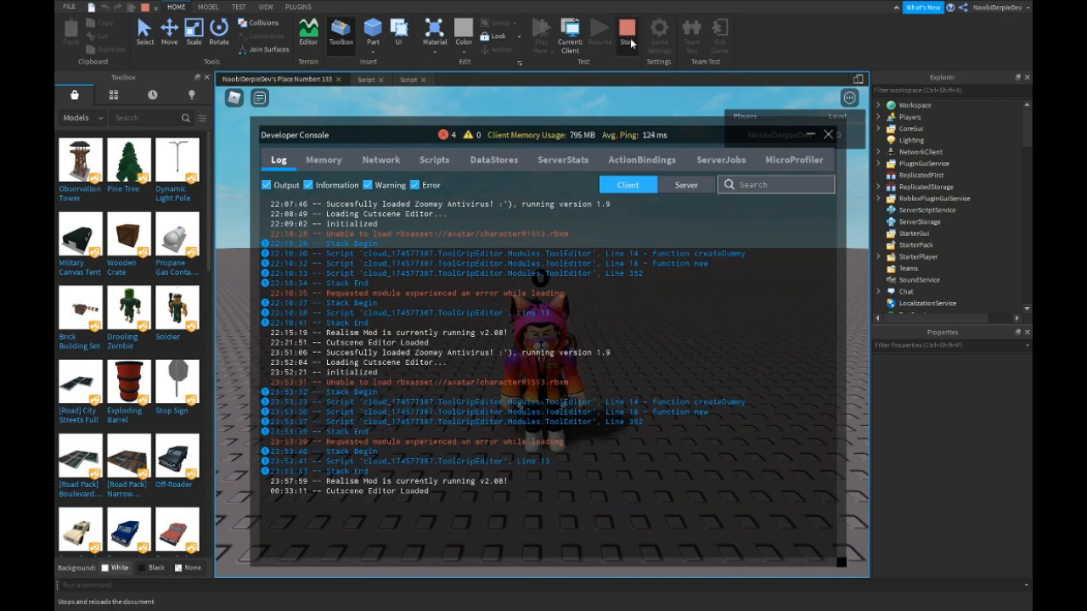
{"action": "left_click", "coordinate": [626, 34]}
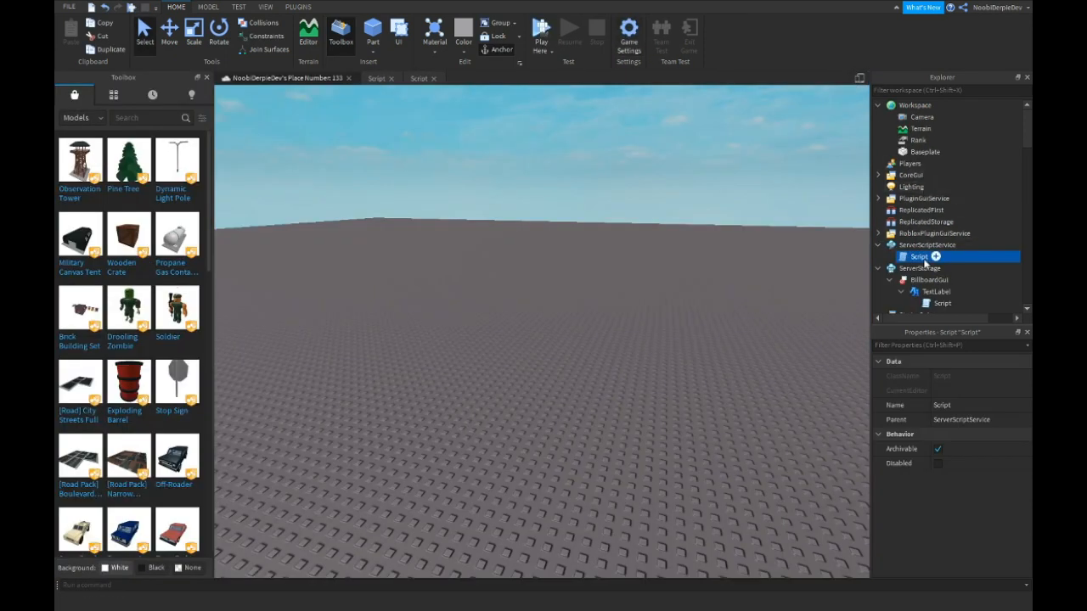
Check the rank value type in the script and delete the IntValue Rank from Workspace
{"action": "double_click", "coordinate": [919, 257]}
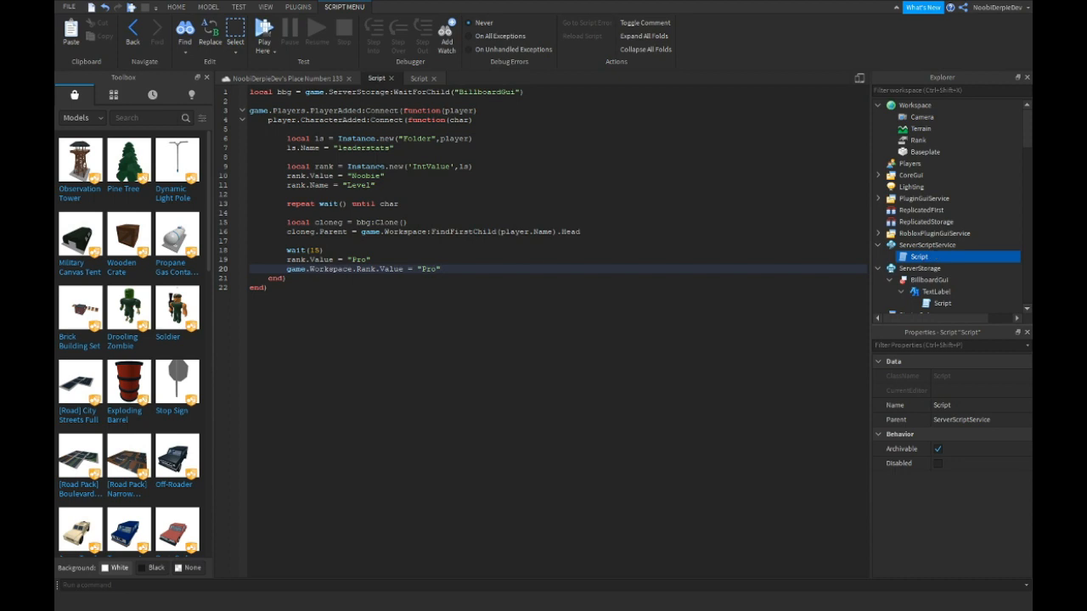
{"action": "double_click", "coordinate": [430, 166]}
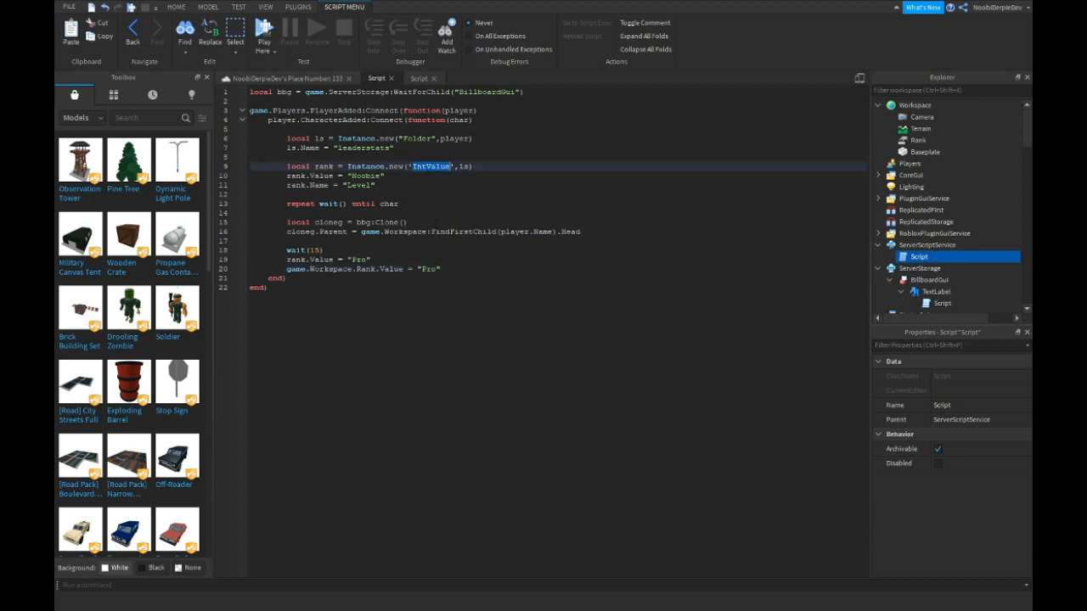
{"action": "left_click", "coordinate": [919, 140]}
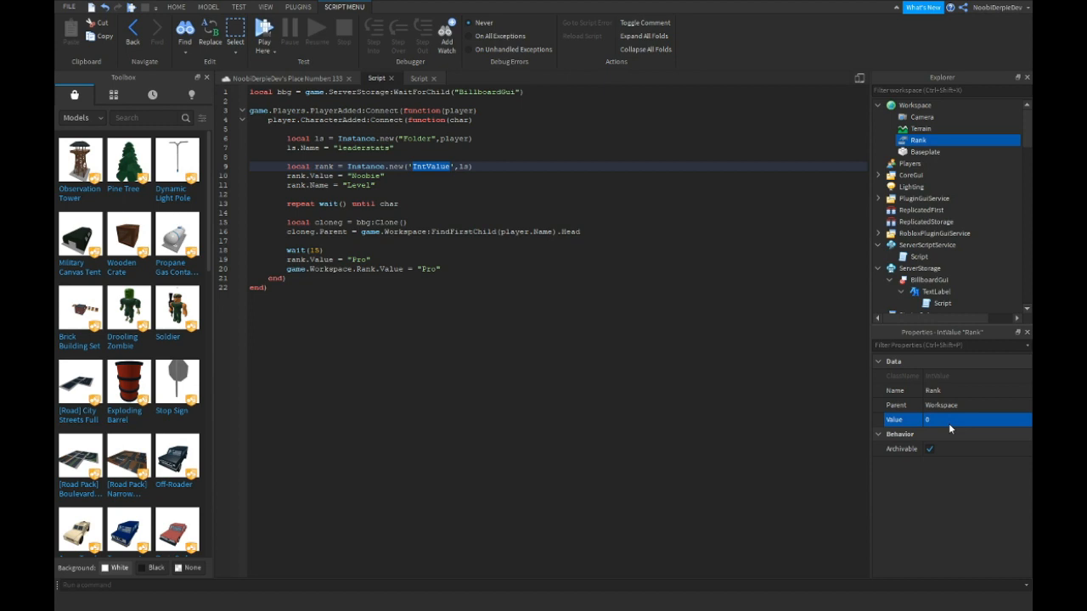
{"action": "mouse_move", "coordinate": [919, 142]}
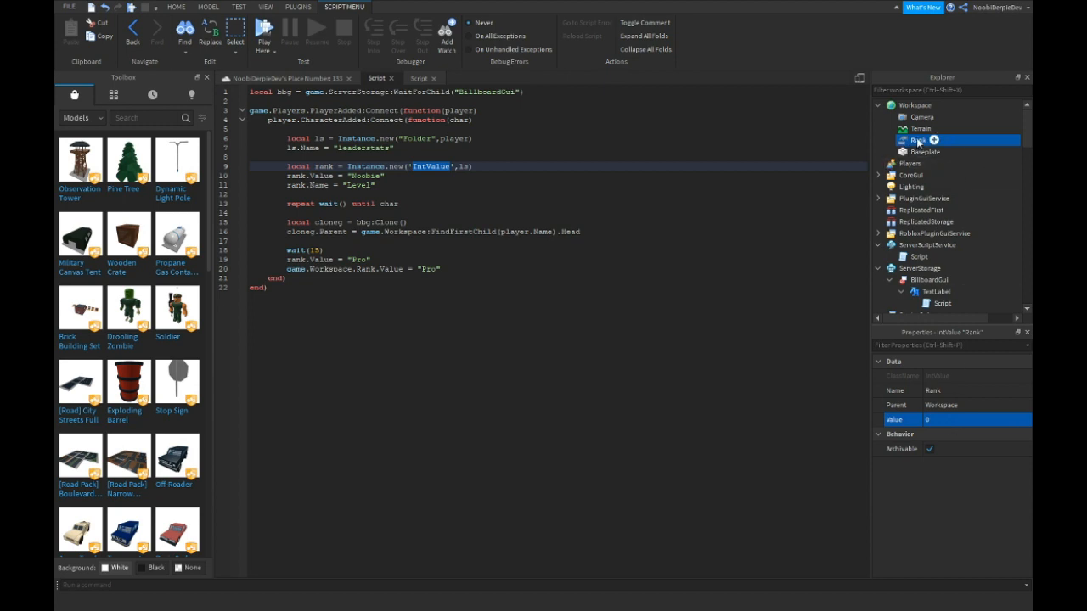
{"action": "left_click", "coordinate": [920, 129]}
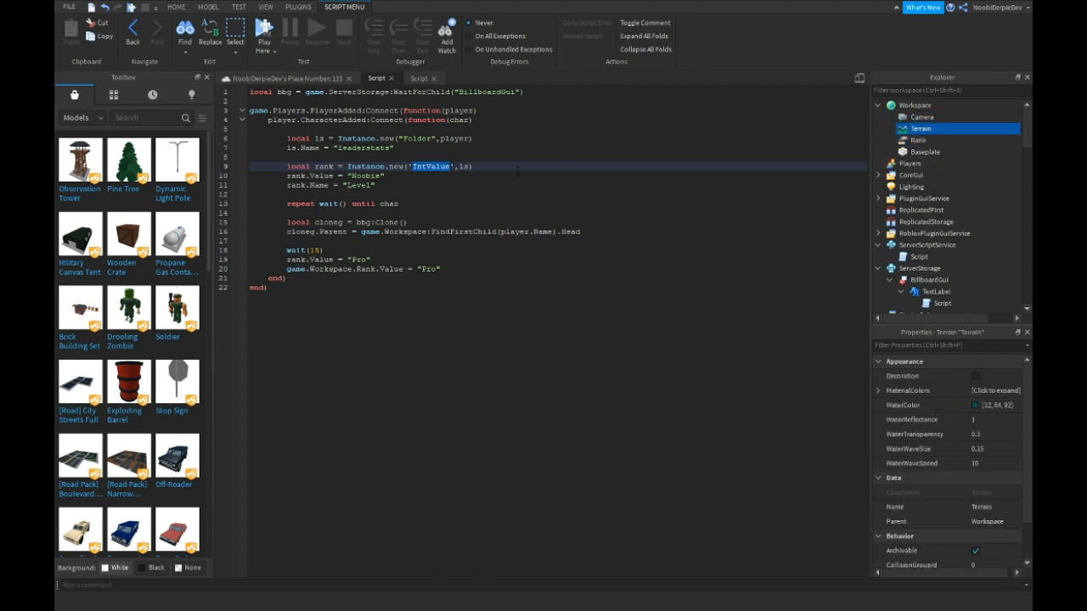
Insert a StringValue into Workspace via the 'value' search, then view the label's looping script
{"action": "left_click", "coordinate": [939, 105]}
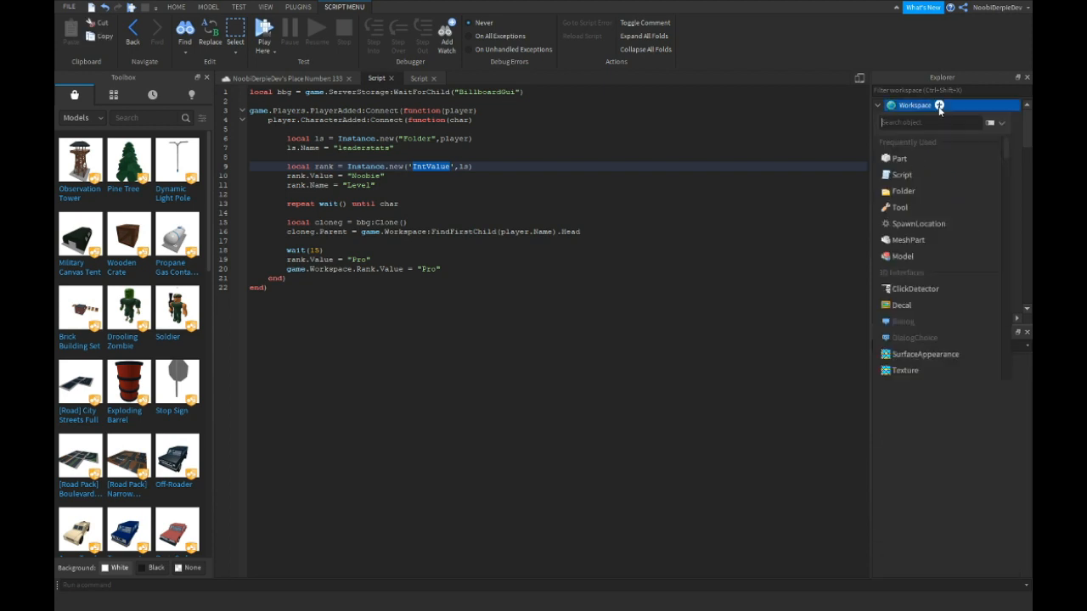
{"action": "type", "text": "value"}
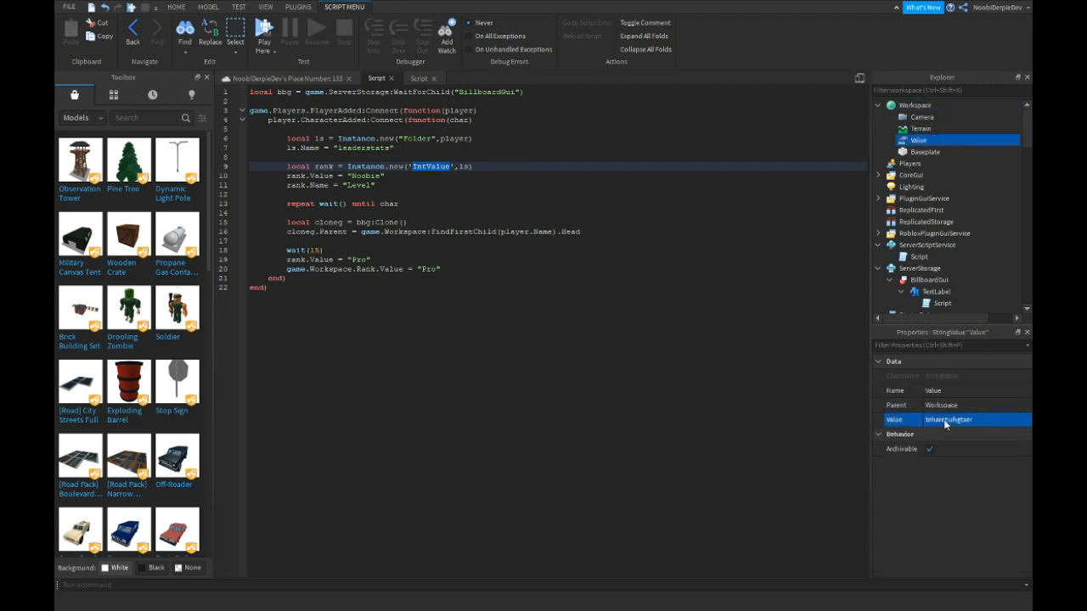
{"action": "left_click", "coordinate": [924, 151]}
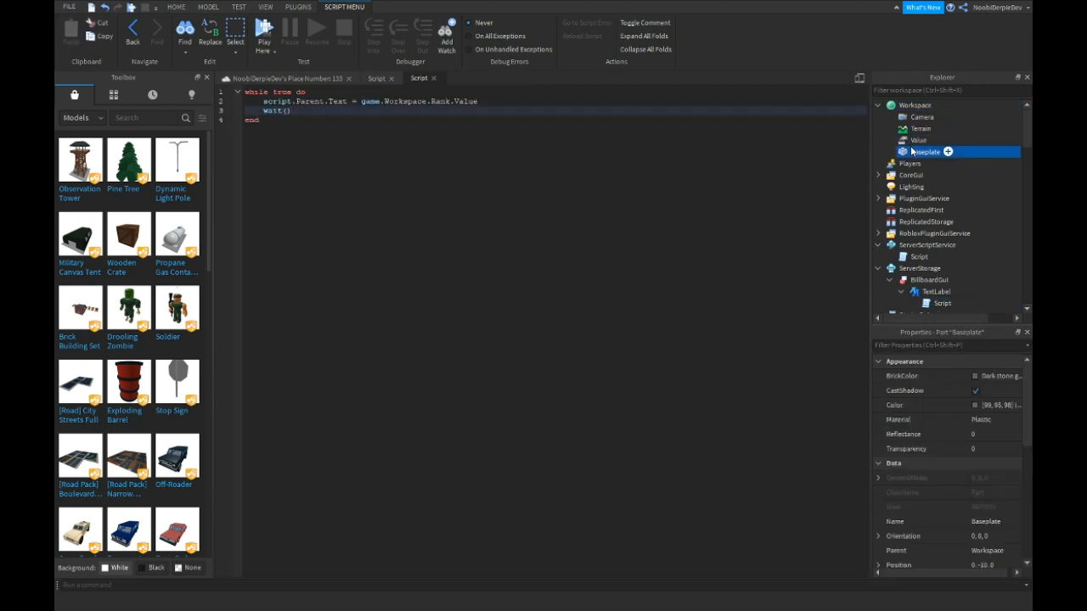
Rename the new StringValue to Rank and return to the server script
{"action": "double_click", "coordinate": [924, 151]}
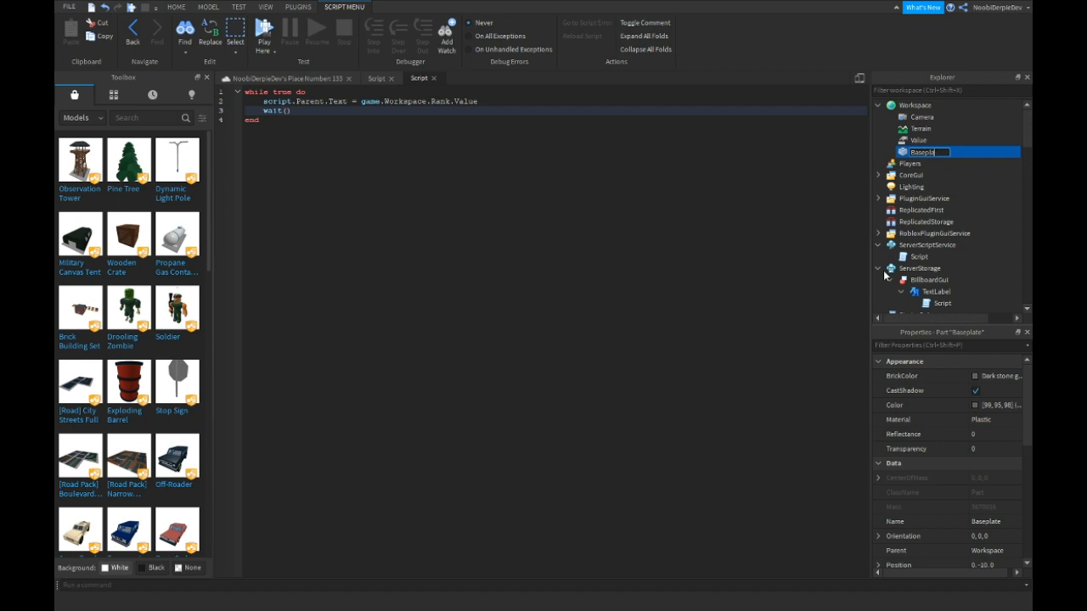
{"action": "left_click", "coordinate": [920, 140]}
{"action": "type", "text": "Rank"}
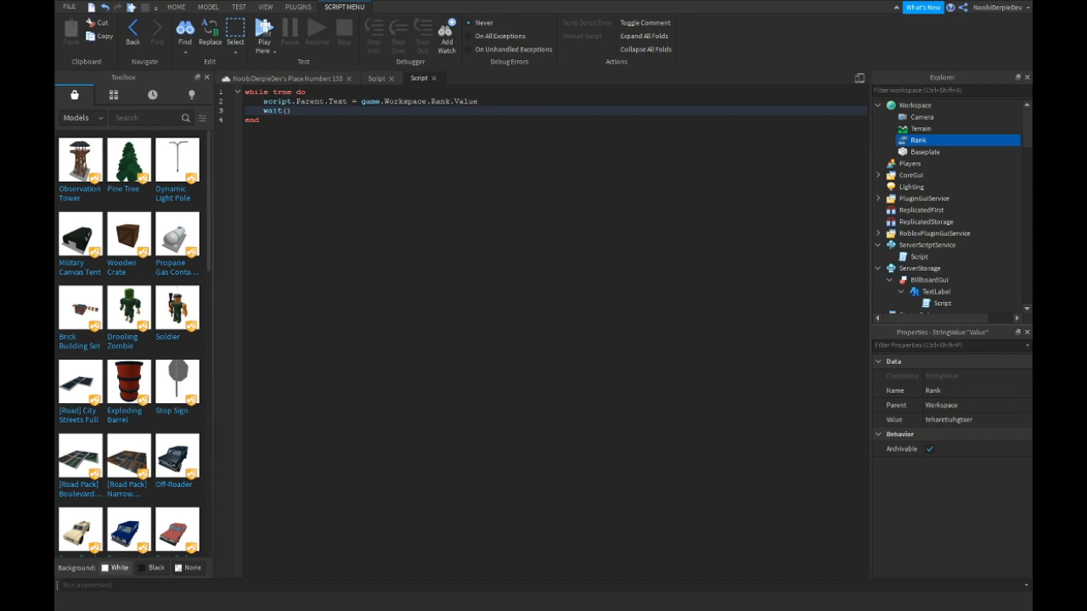
{"action": "left_click", "coordinate": [375, 78]}
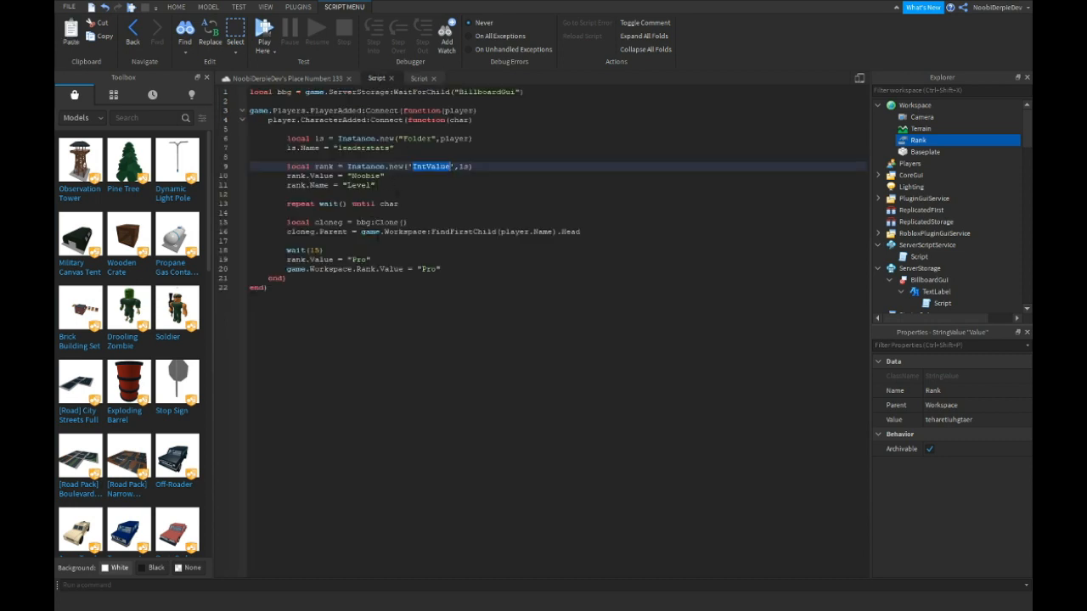
Replace IntValue with StringValue in the rank's Instance.new call
{"action": "type", "text": "string"}
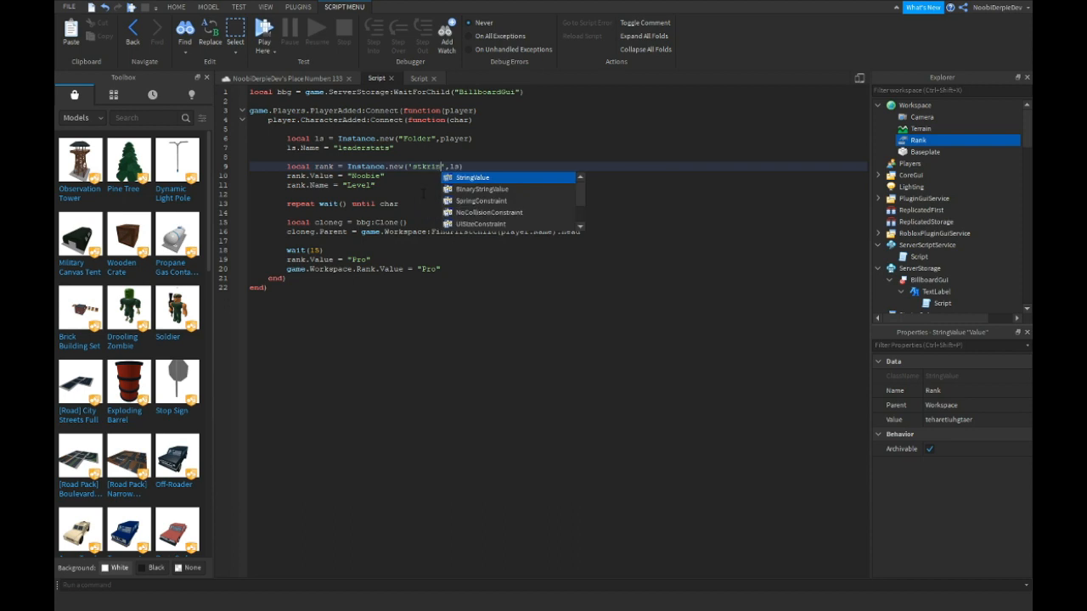
{"action": "left_click", "coordinate": [473, 178]}
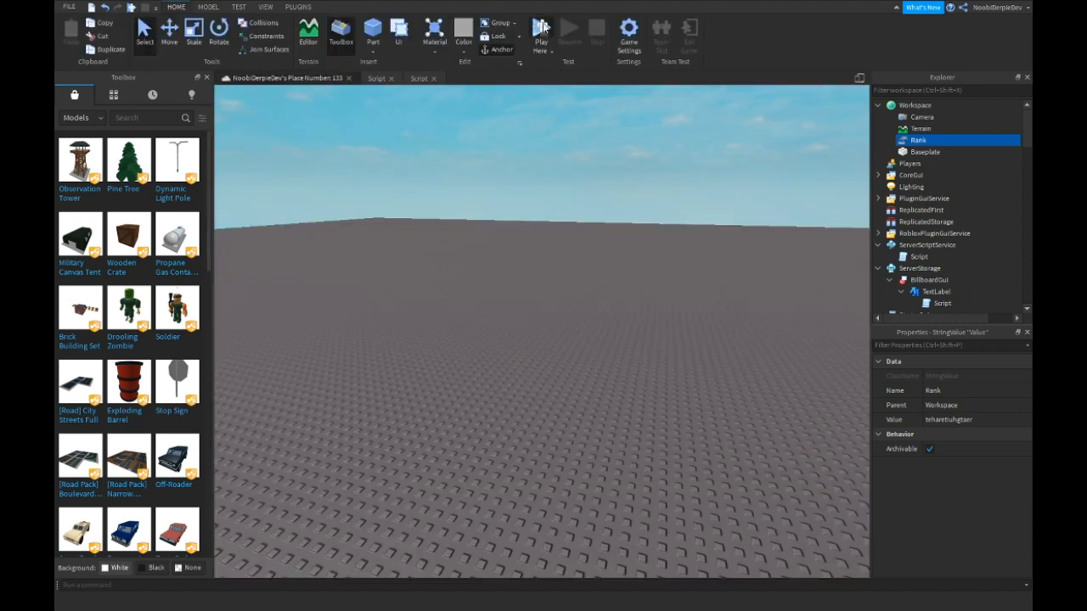
{"action": "left_click", "coordinate": [540, 27]}
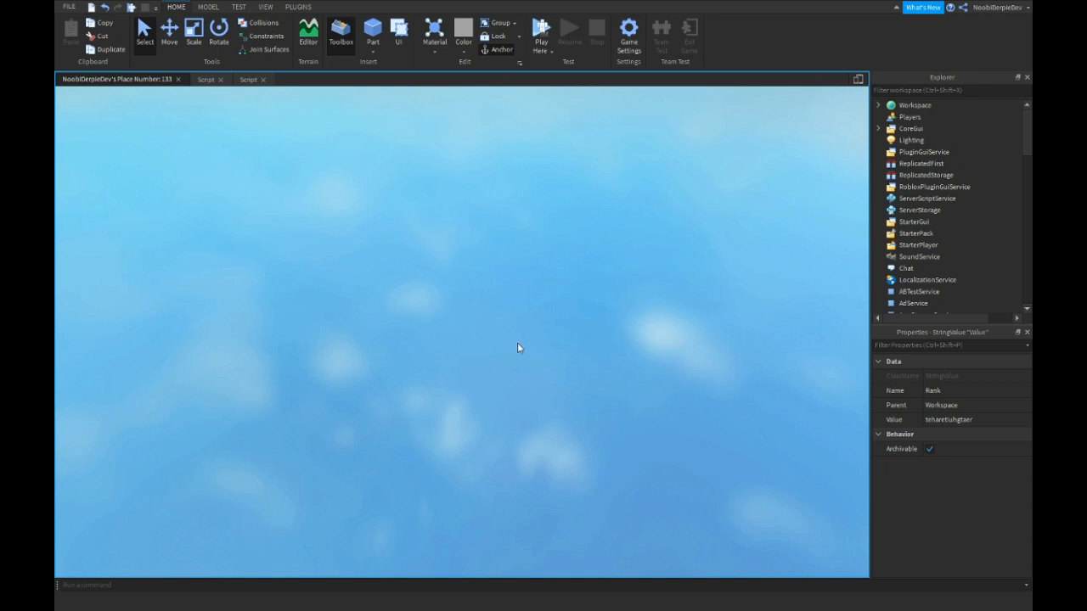
{"action": "left_click", "coordinate": [540, 34]}
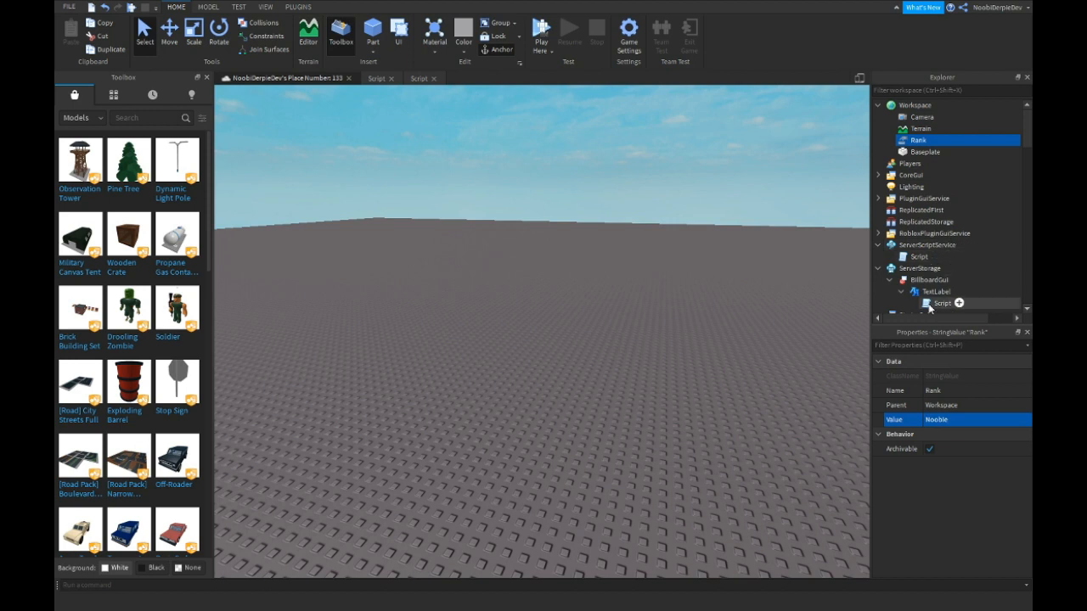
Chain more rank.Value and Workspace Rank assignments separated by wait(1), then return to the 3D view
{"action": "double_click", "coordinate": [941, 302]}
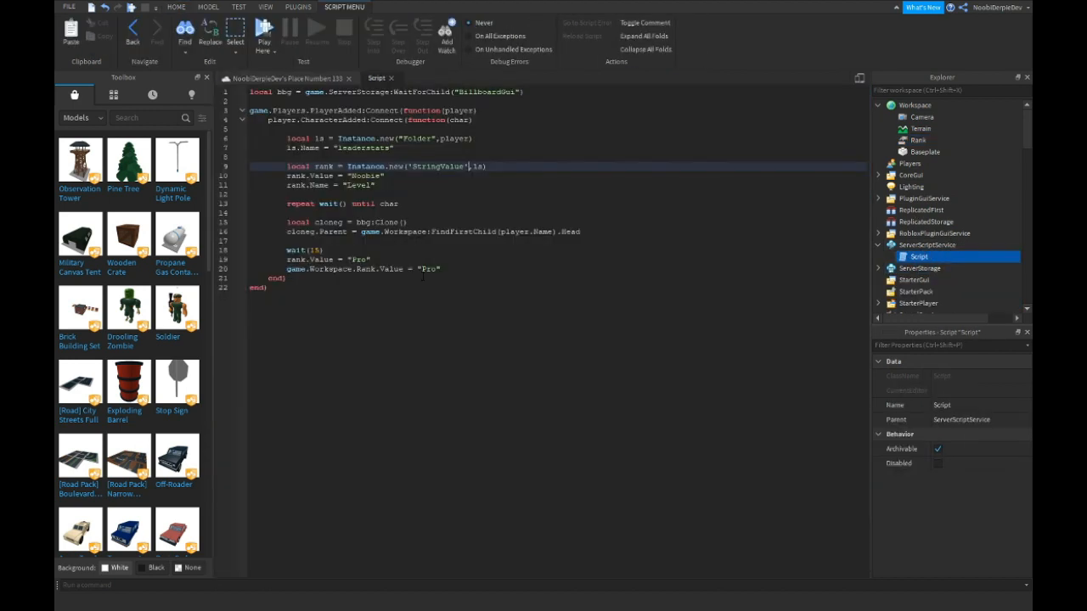
{"action": "type", "text": "wait()"}
{"action": "type", "text": "rank.Value = \"trbarthartuart\""}
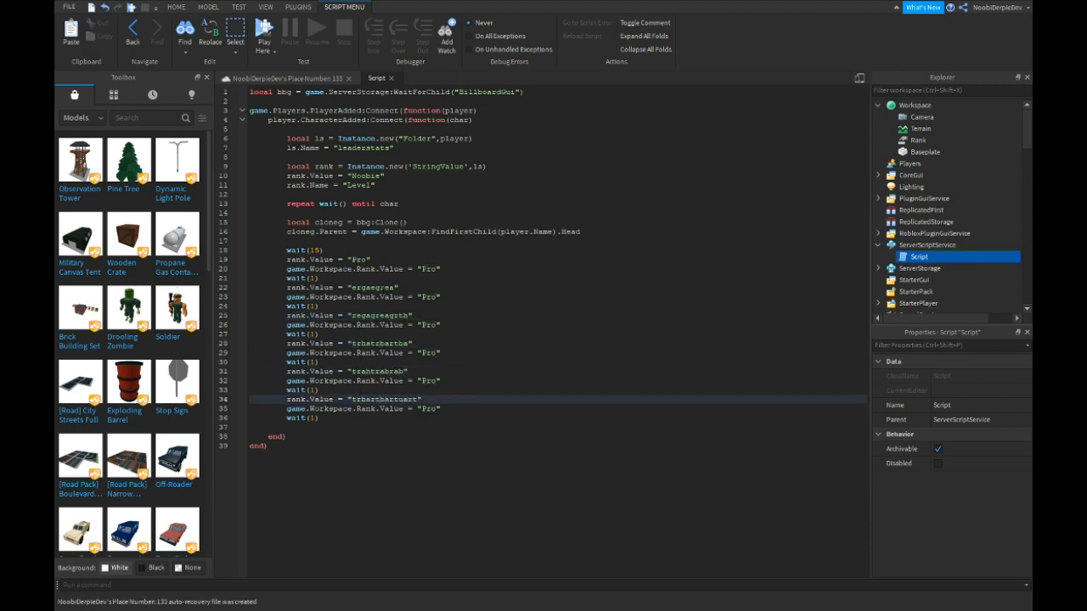
{"action": "double_click", "coordinate": [381, 314]}
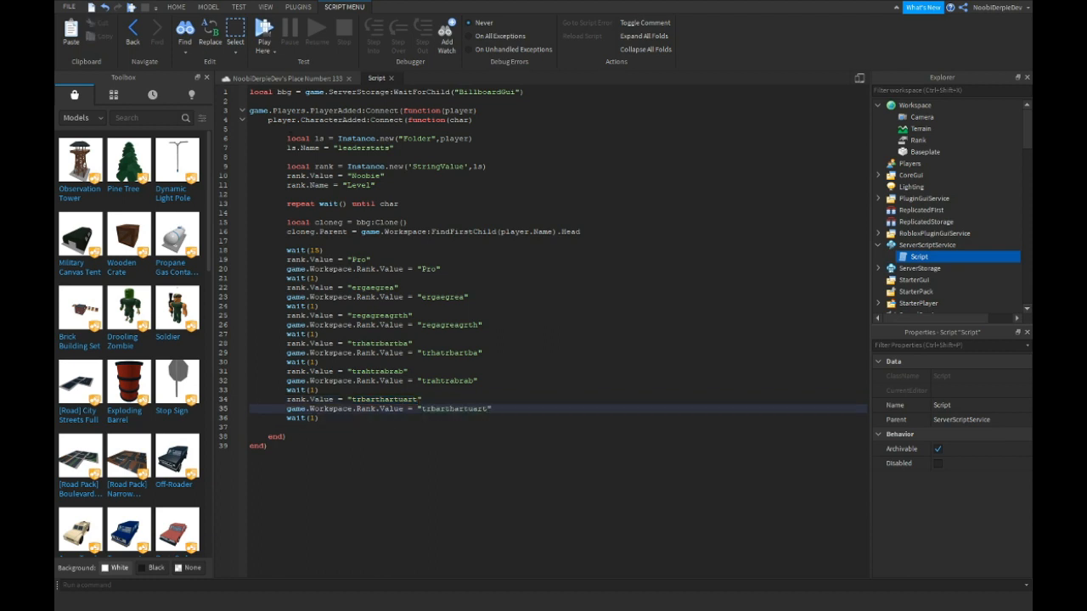
{"action": "left_click", "coordinate": [176, 6]}
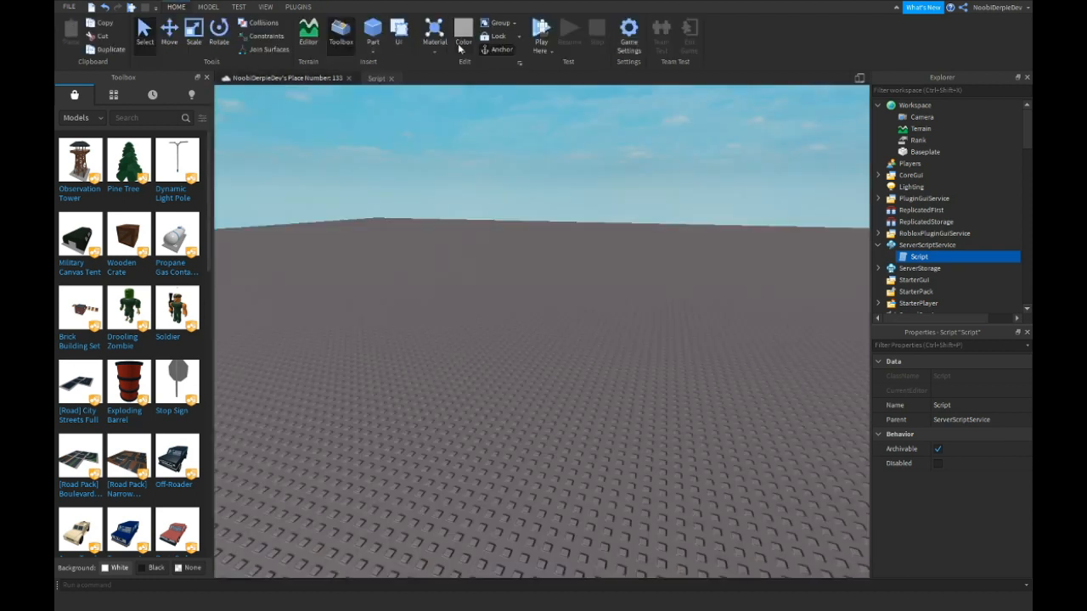
{"action": "left_click", "coordinate": [540, 28]}
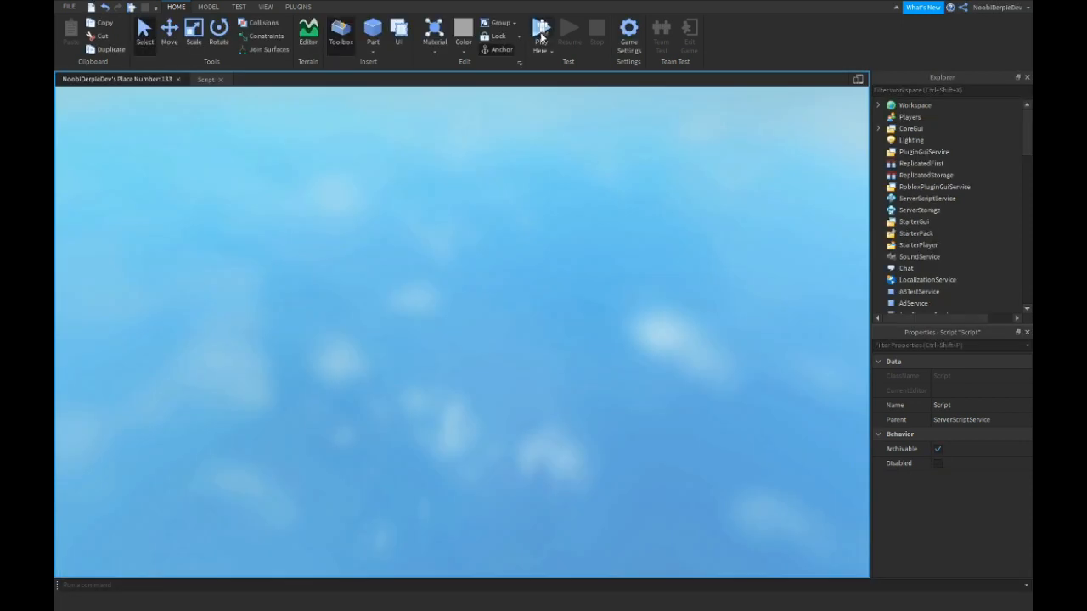
{"action": "left_click", "coordinate": [540, 31]}
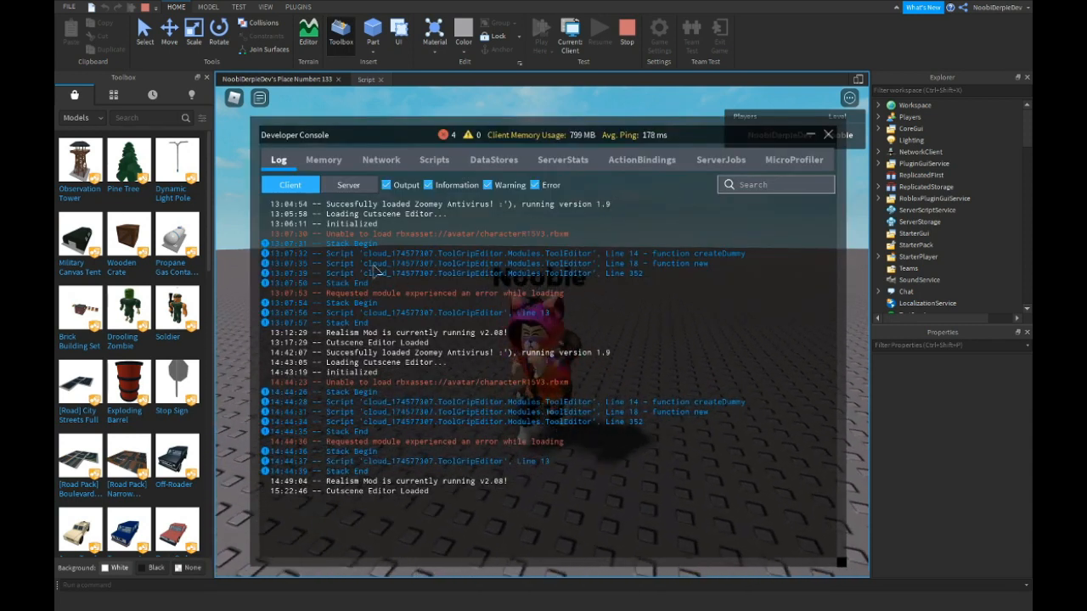
{"action": "left_click", "coordinate": [829, 134]}
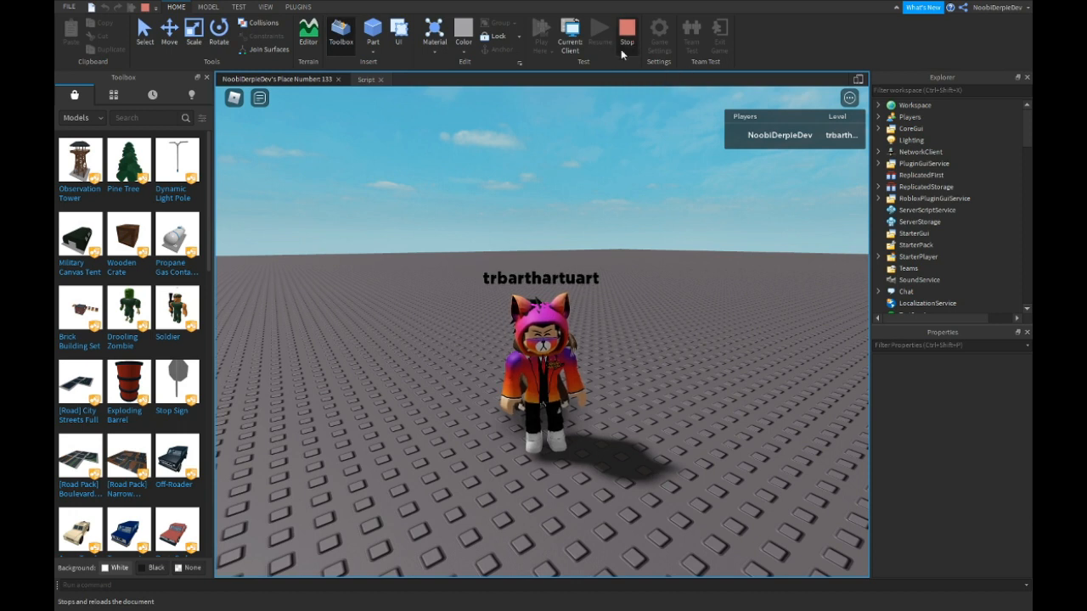
{"action": "left_click", "coordinate": [627, 31]}
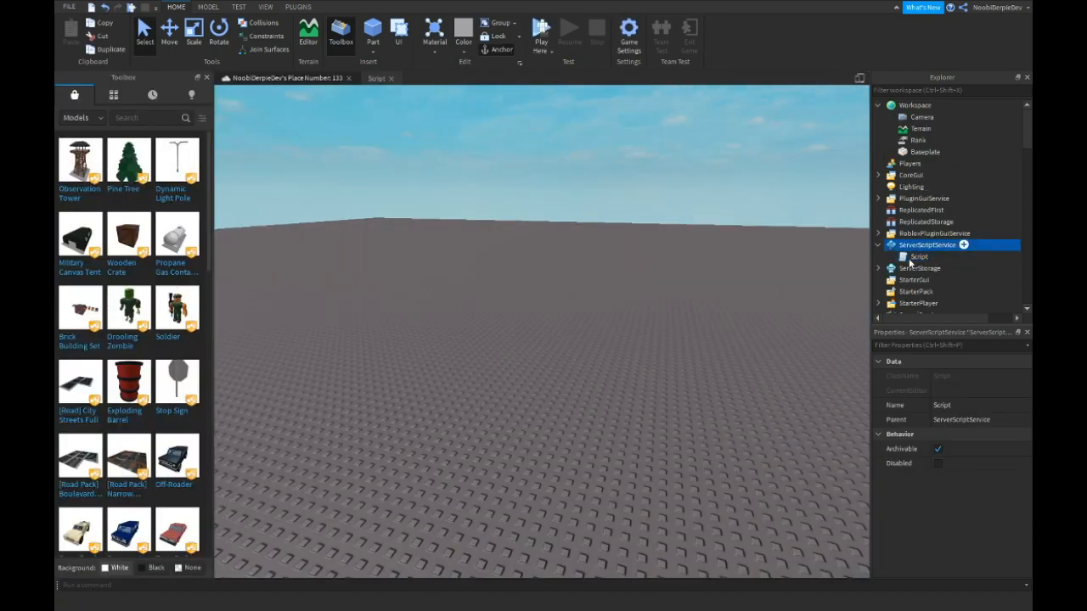
Change the server script's initial wait from 15 seconds to 7
{"action": "double_click", "coordinate": [919, 256]}
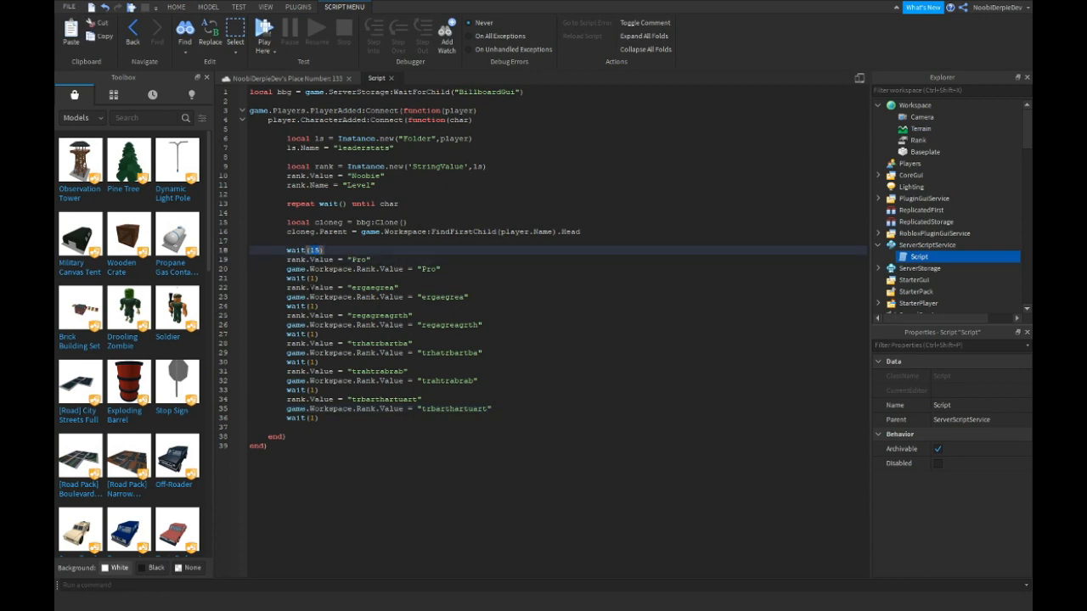
{"action": "type", "text": "7"}
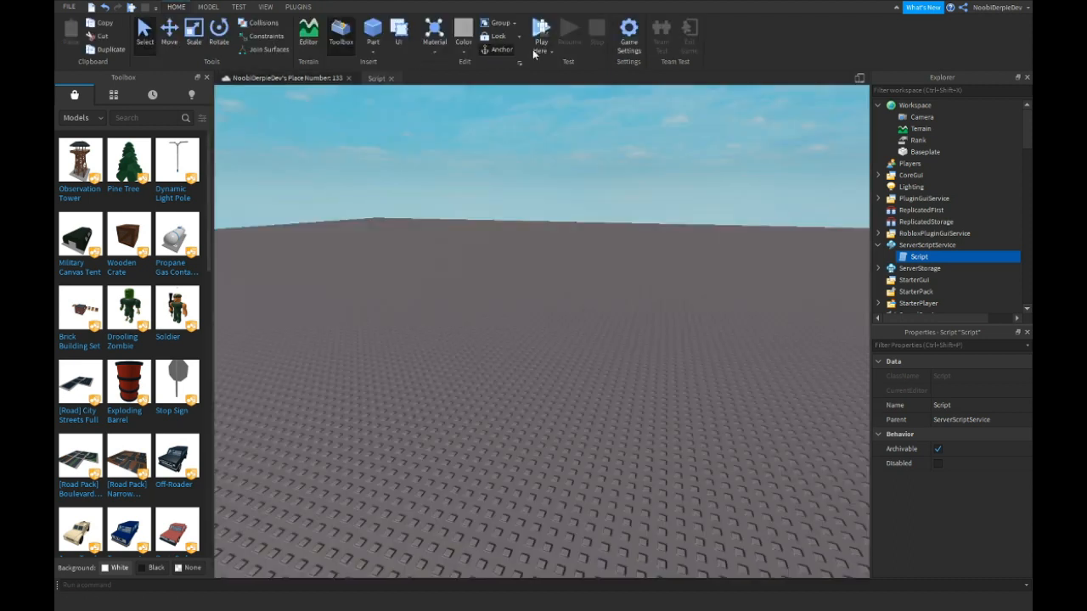
Start another playtest of the place from the Home ribbon
{"action": "left_click", "coordinate": [541, 31]}
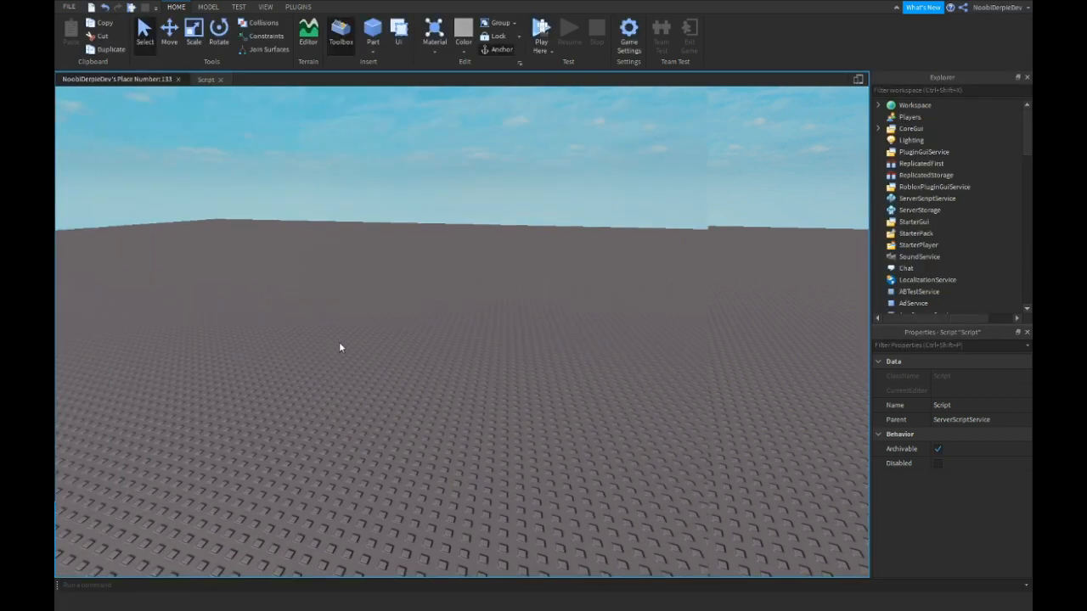
{"action": "mouse_move", "coordinate": [333, 387]}
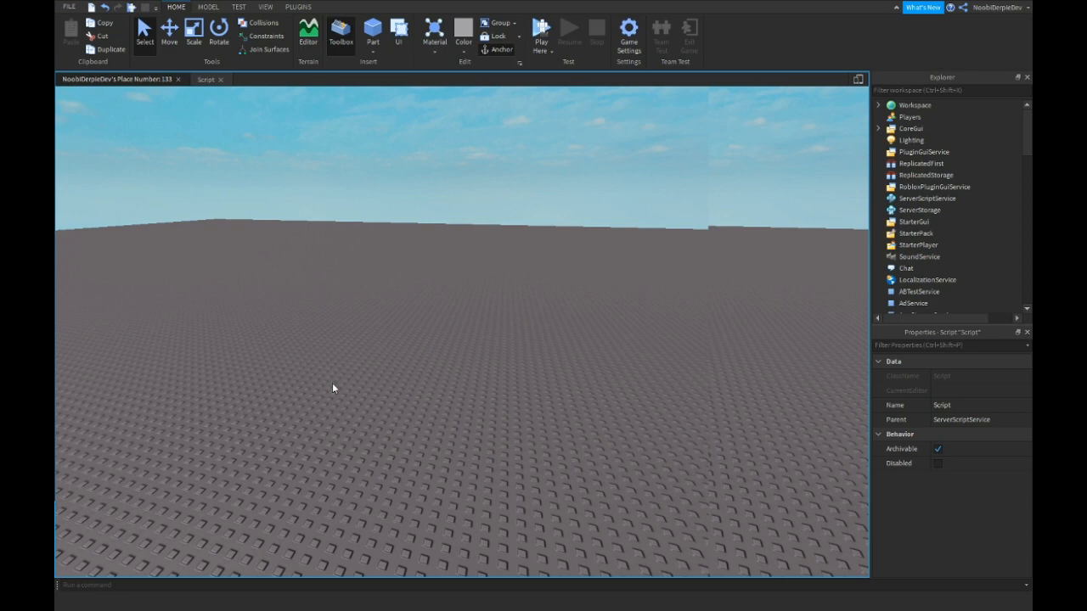
{"action": "left_click", "coordinate": [540, 34]}
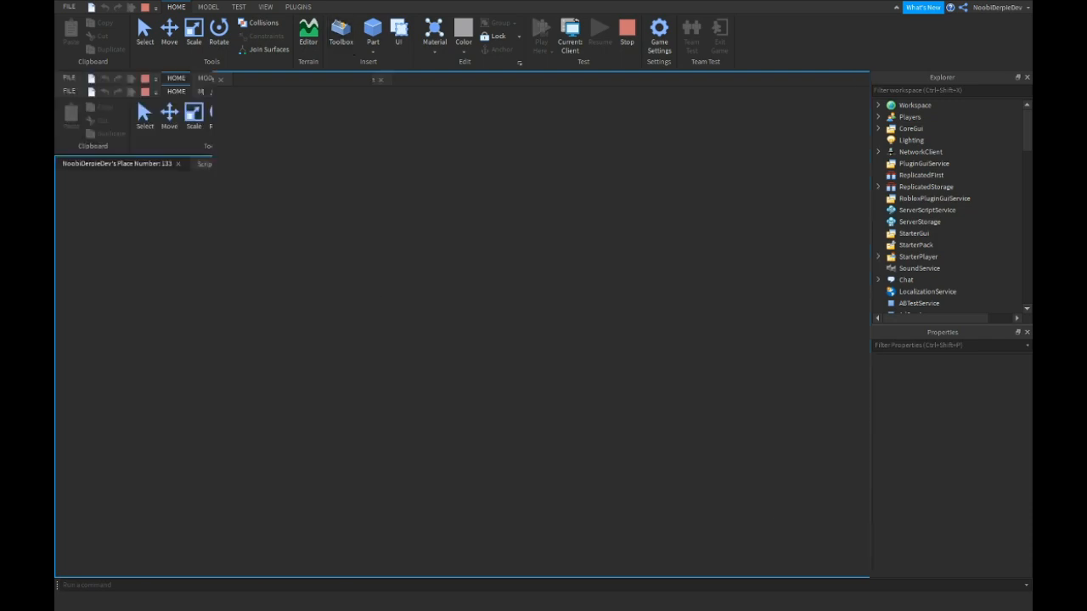
{"action": "left_click", "coordinate": [340, 34]}
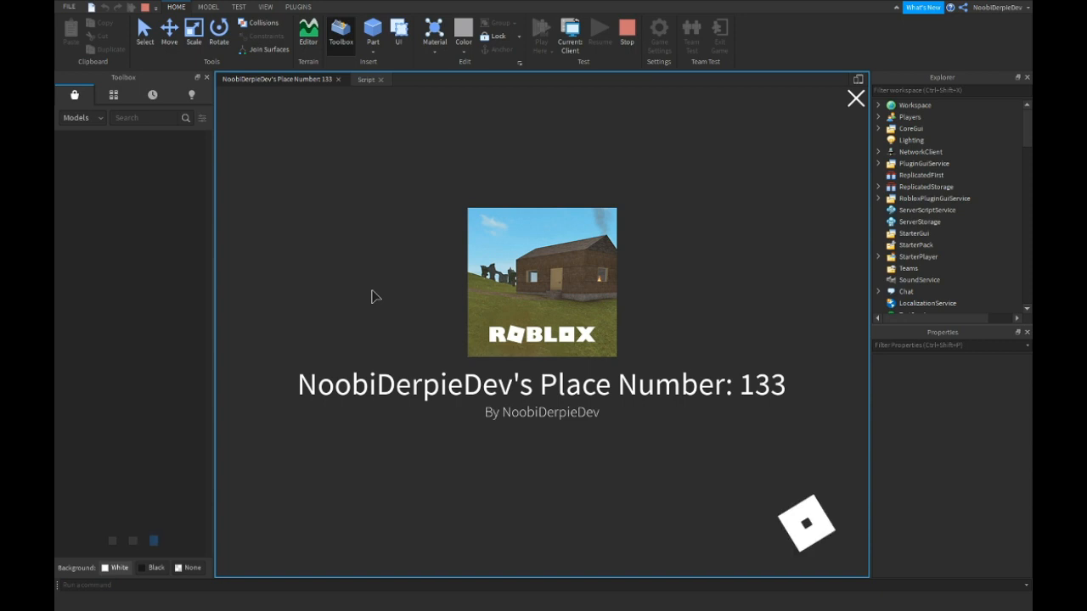